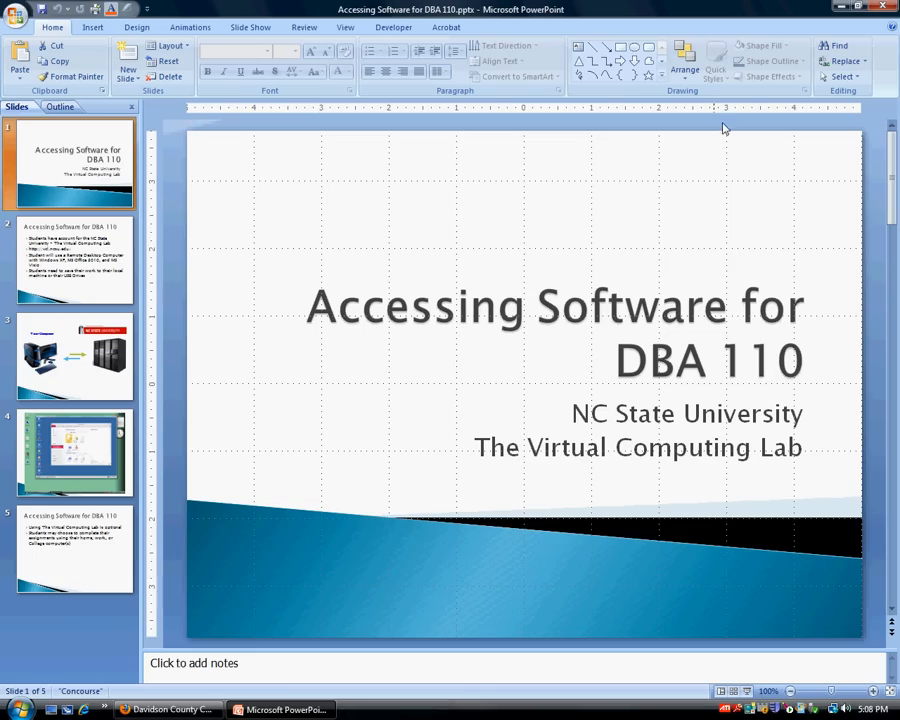
click(168, 708)
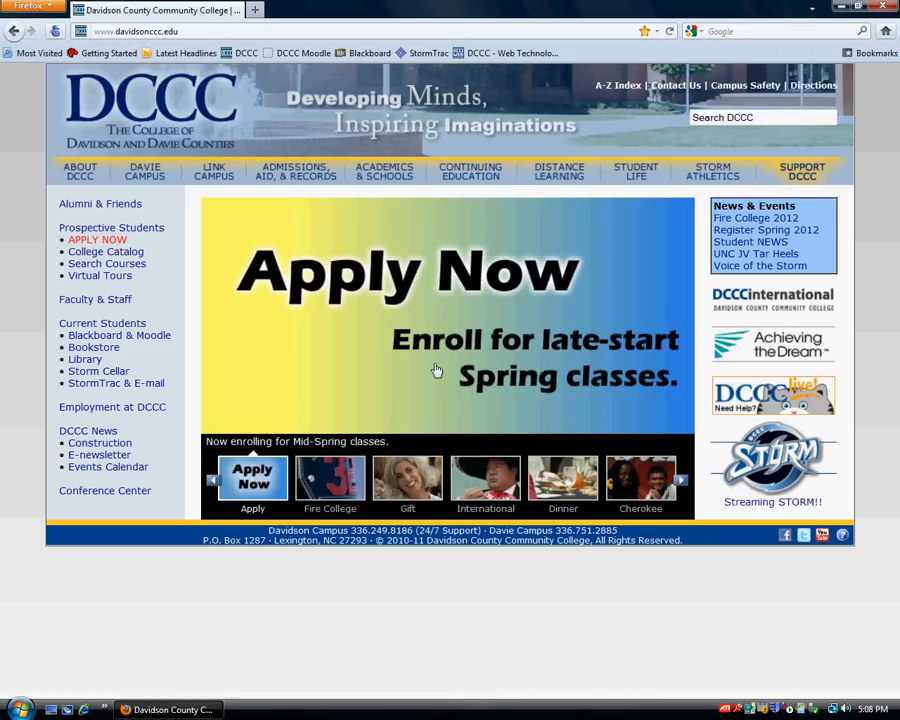
mouse_move(258, 308)
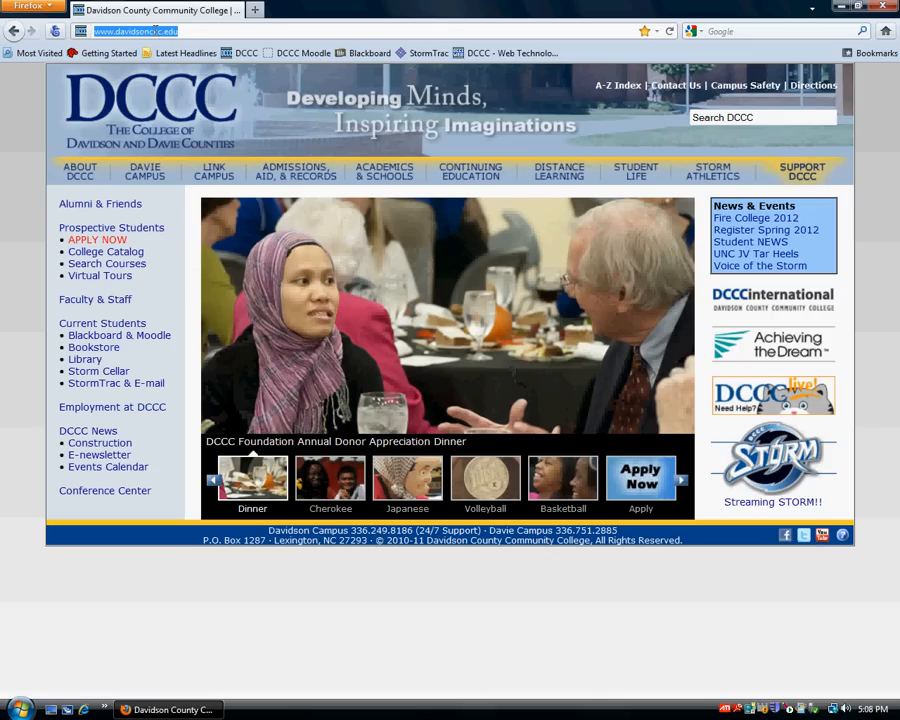
text(http://vcl.ncsu.edu/)
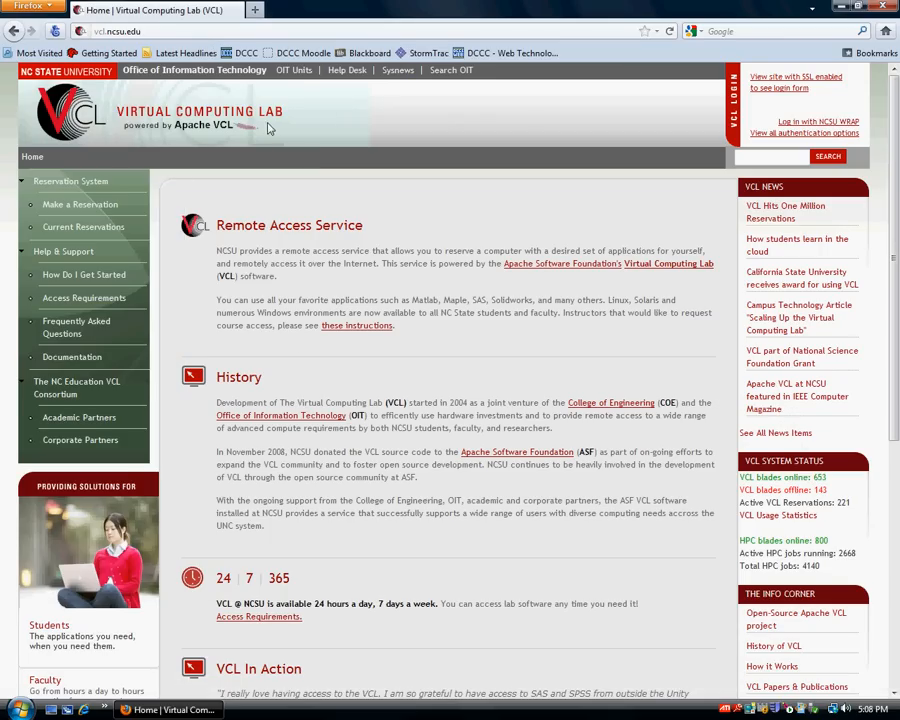
mouse_move(386, 164)
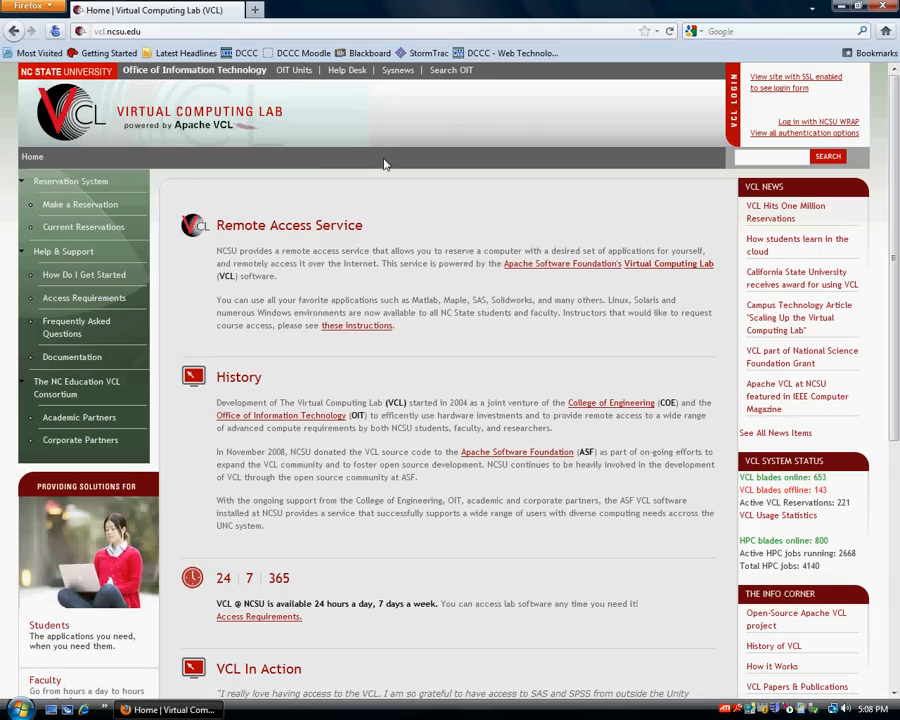
mouse_move(608, 140)
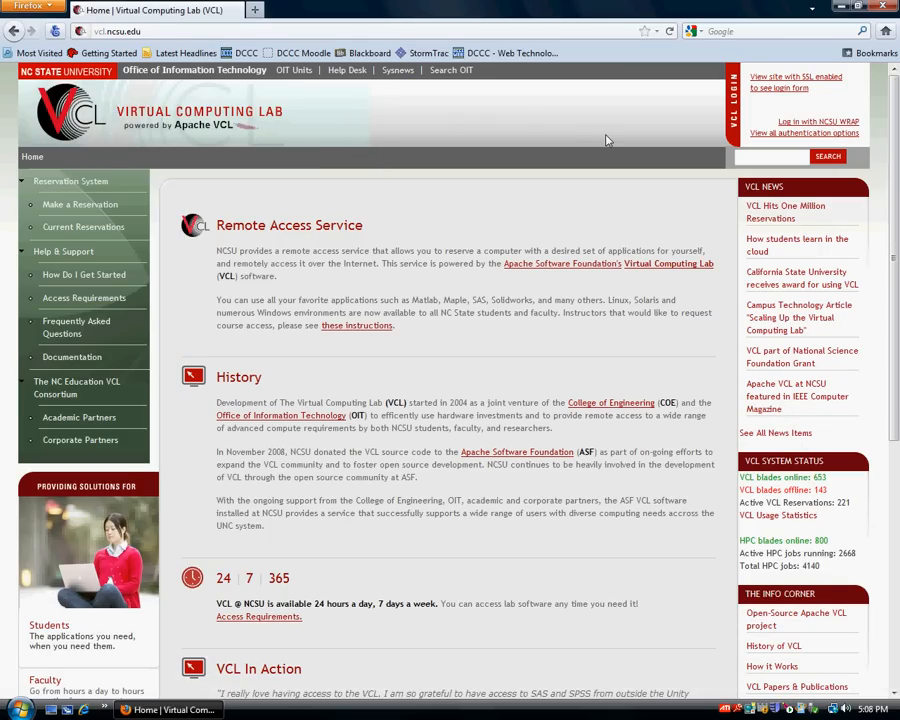
mouse_move(784, 148)
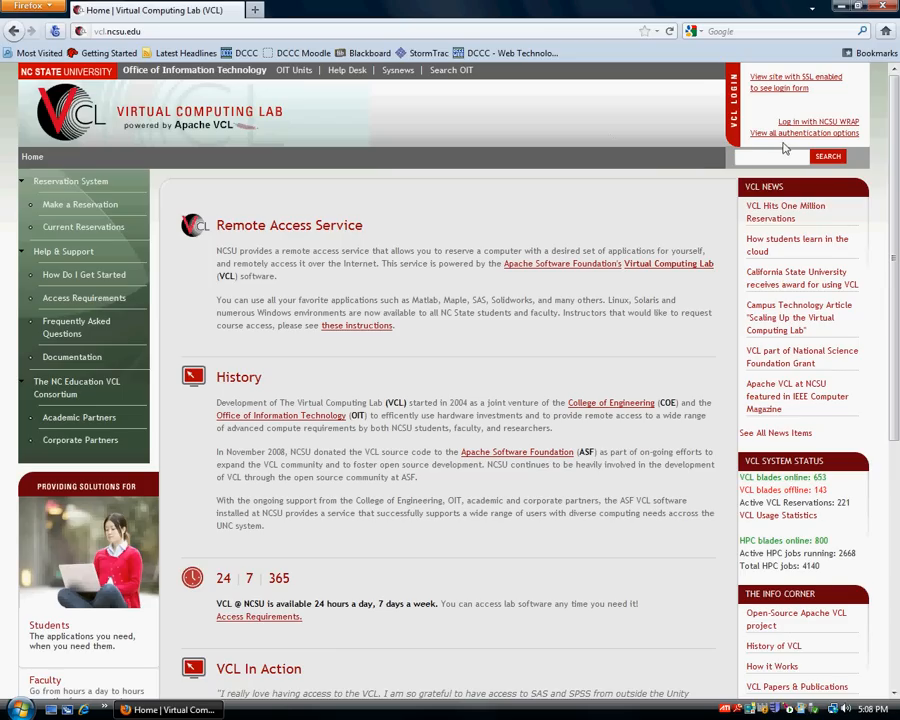
mouse_move(804, 132)
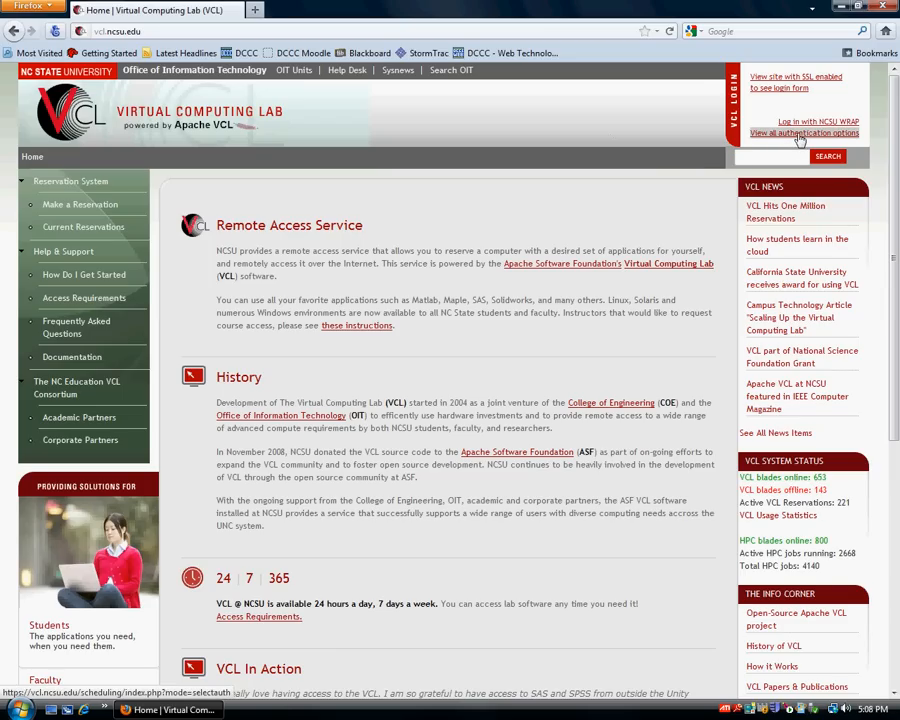
- Show all authentication options from the VCL home page
click(804, 132)
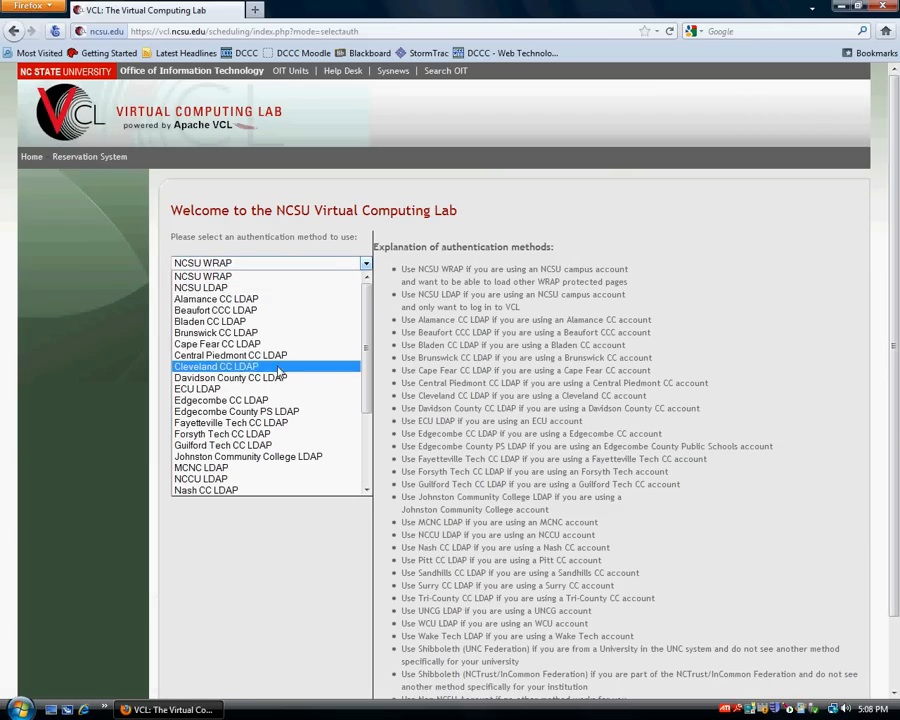
- Choose Davidson County CC LDAP, remember the selection, and proceed to its login form
click(230, 378)
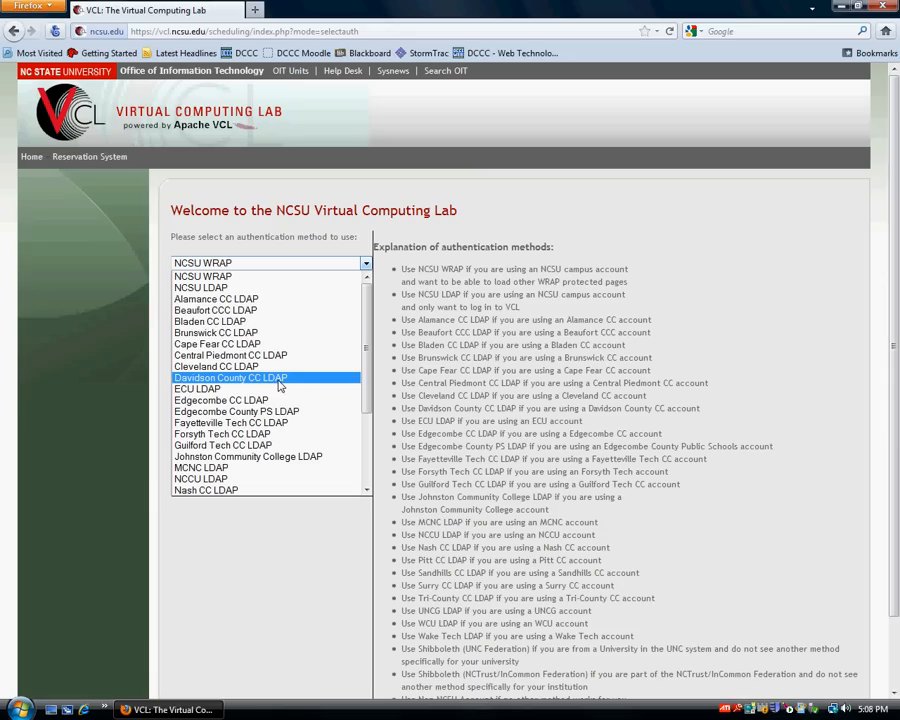
click(230, 376)
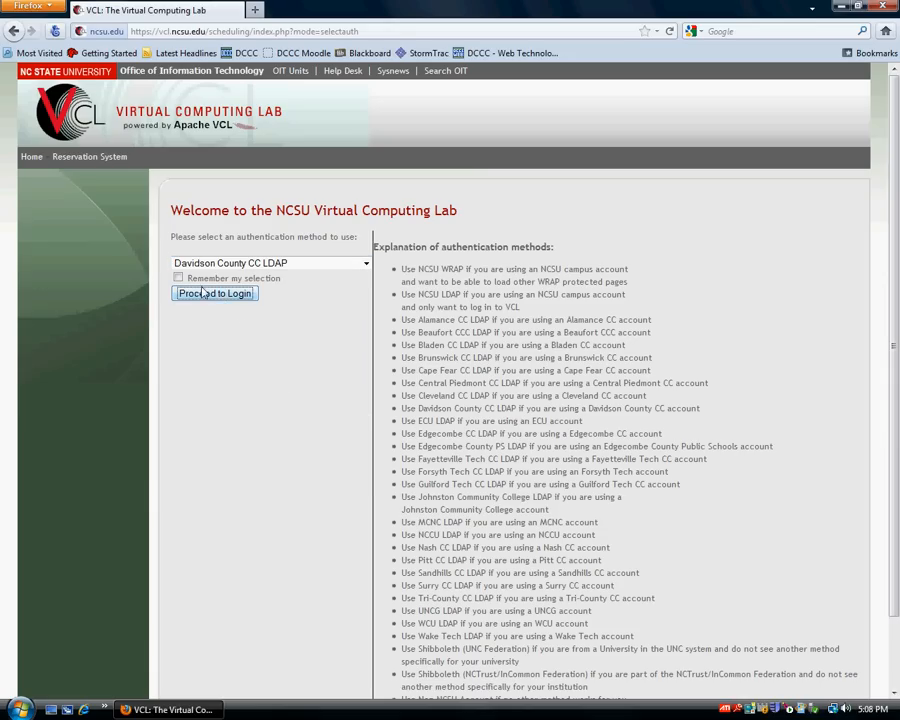
click(180, 278)
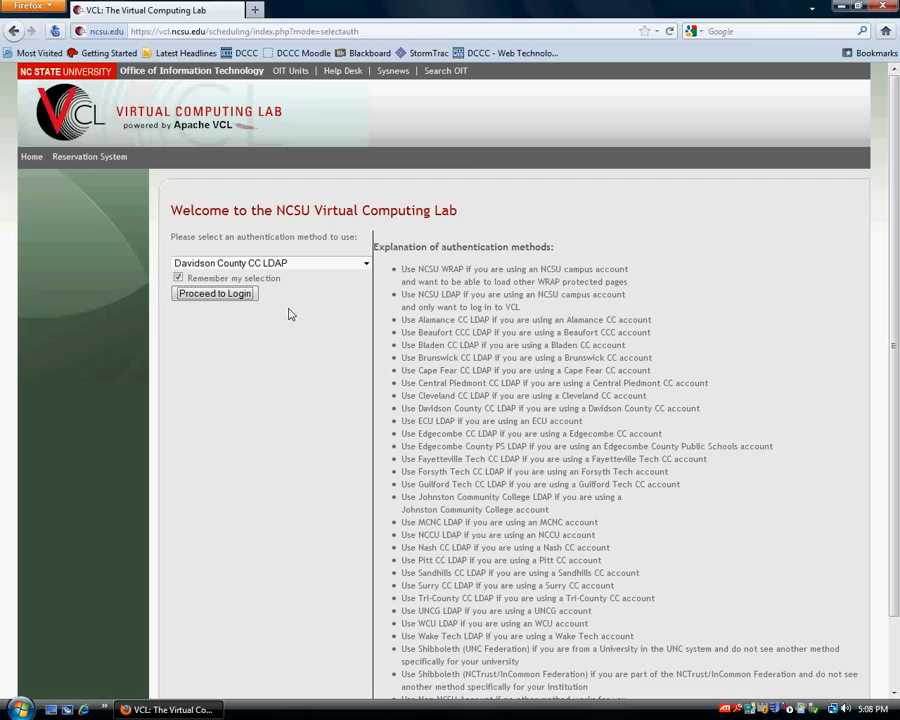
mouse_move(240, 320)
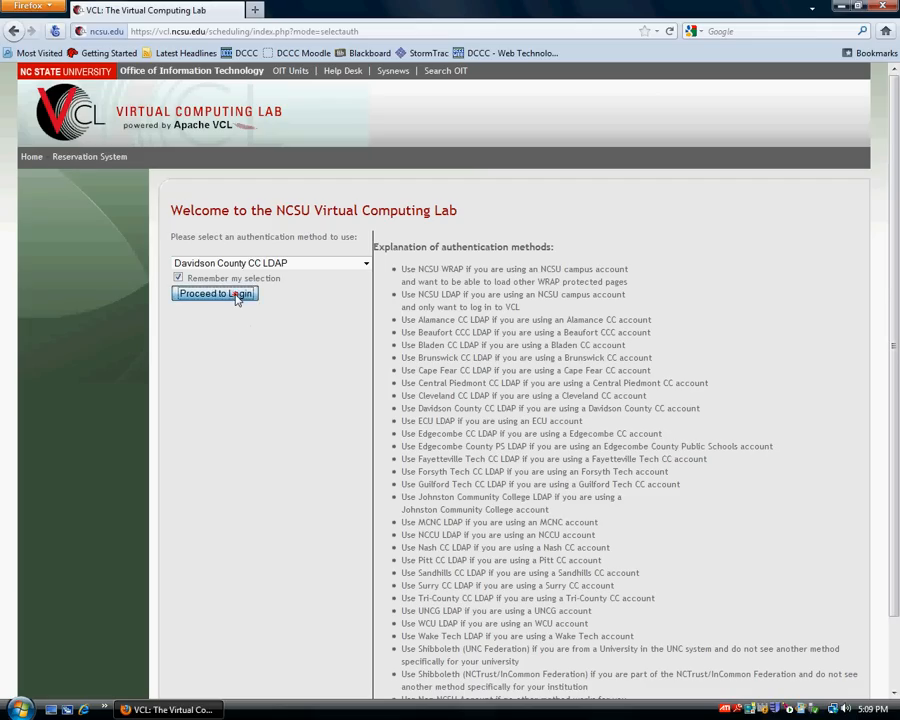
click(216, 292)
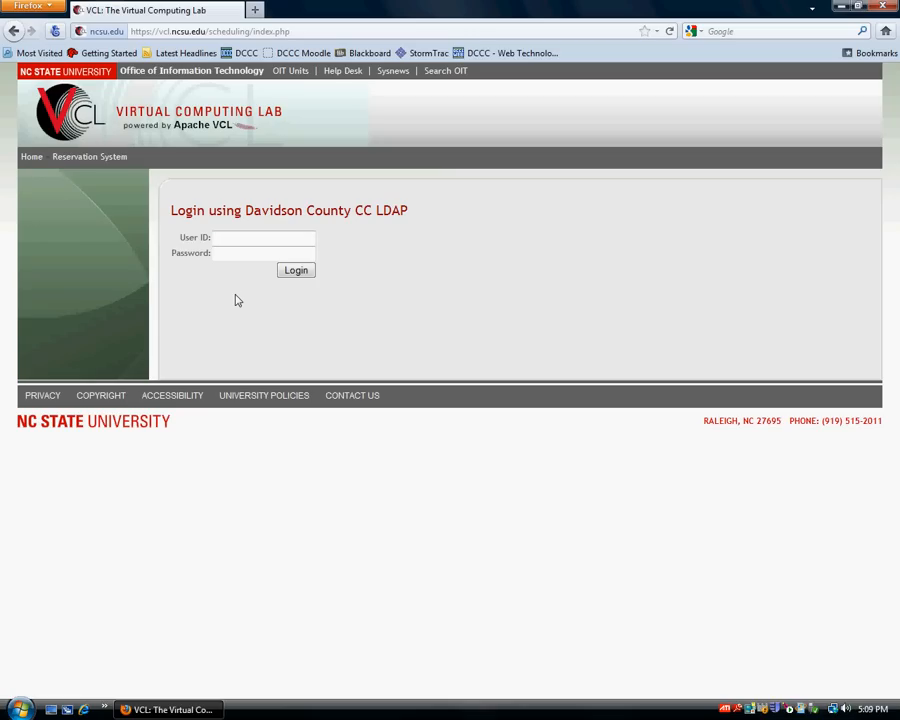
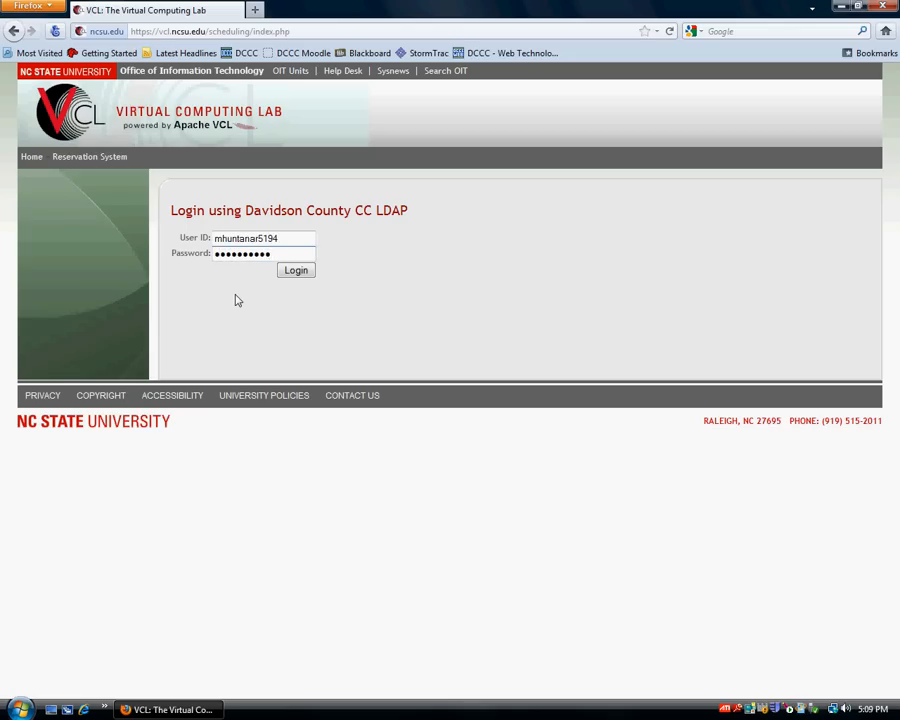
click(296, 270)
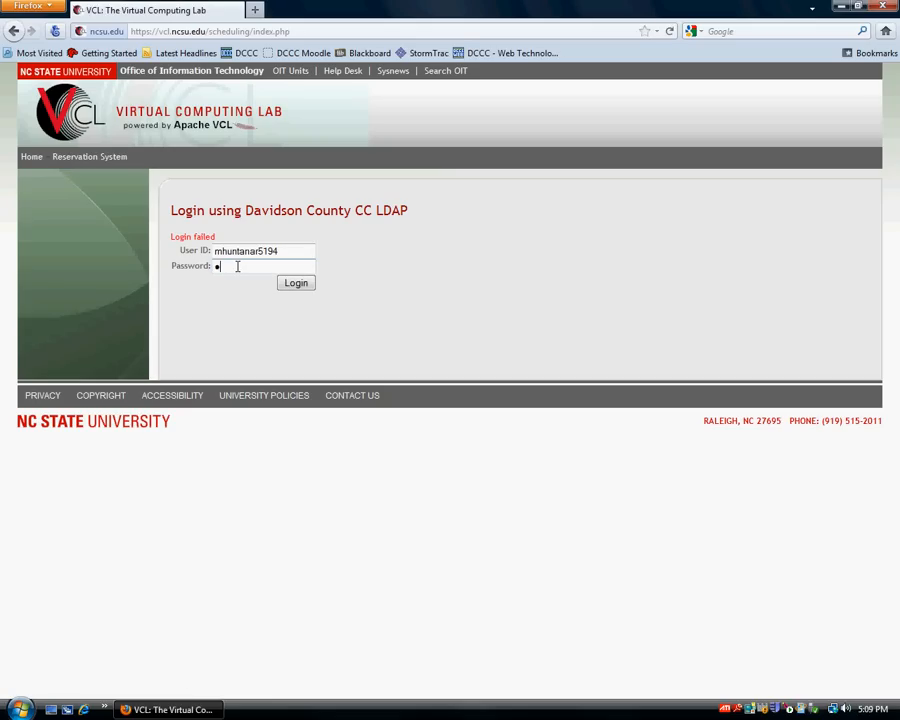
text(password)
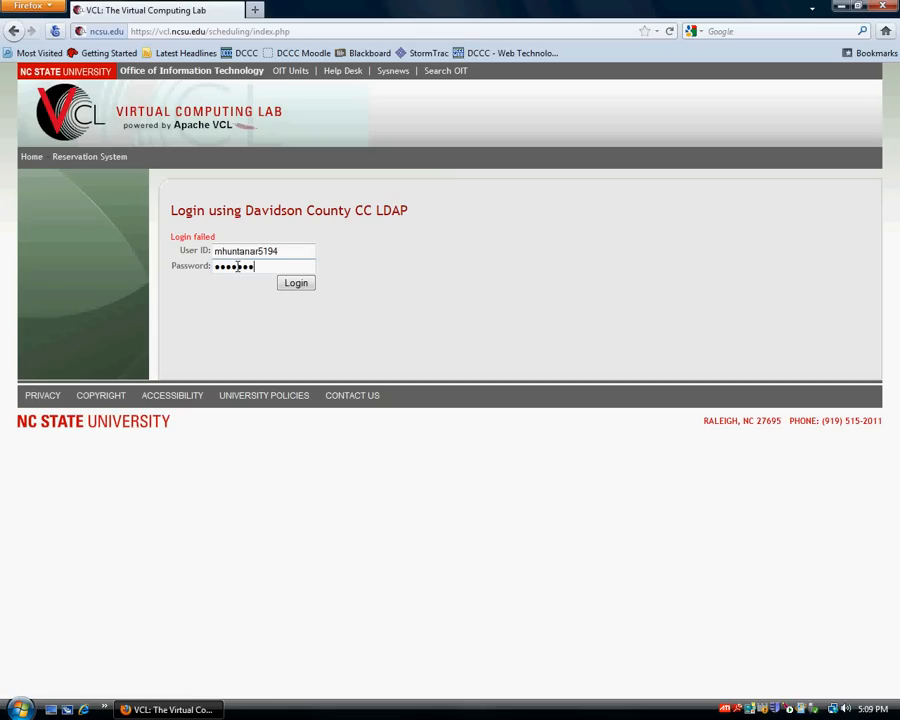
click(296, 282)
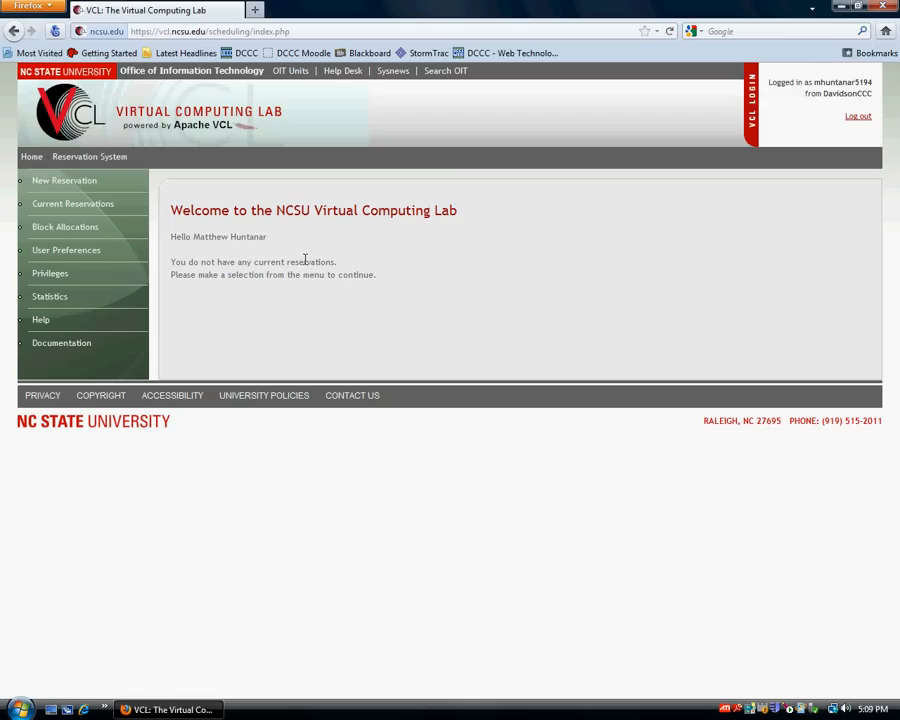
mouse_move(338, 256)
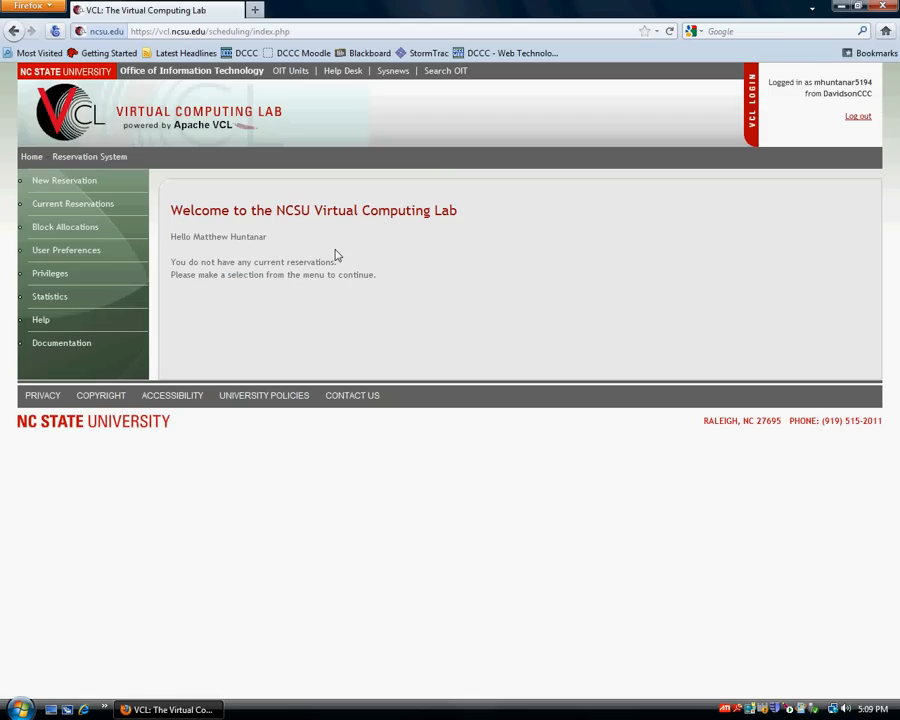
mouse_move(296, 260)
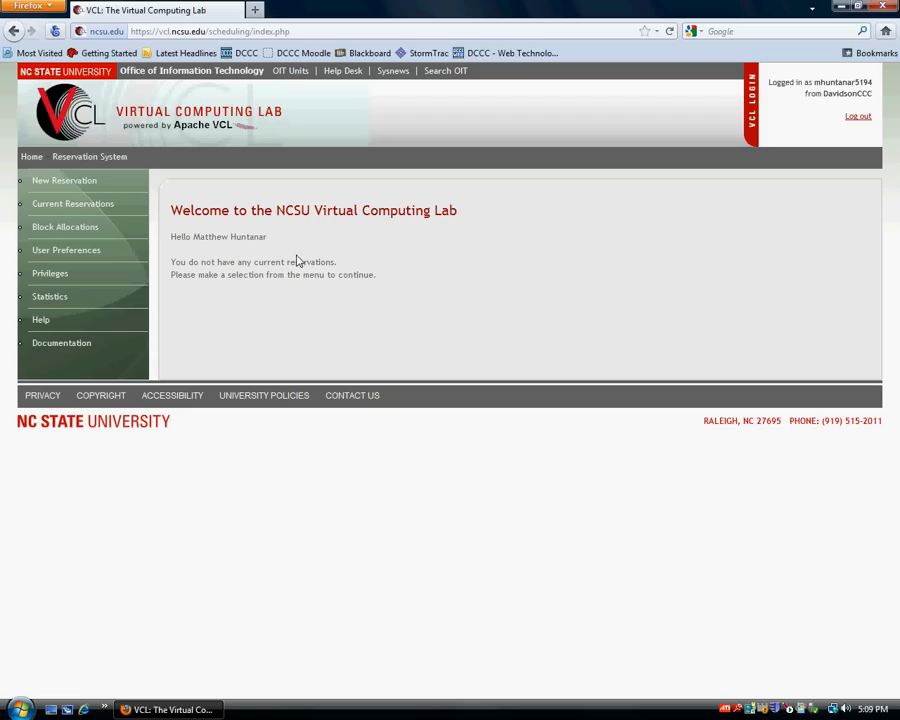
mouse_move(160, 216)
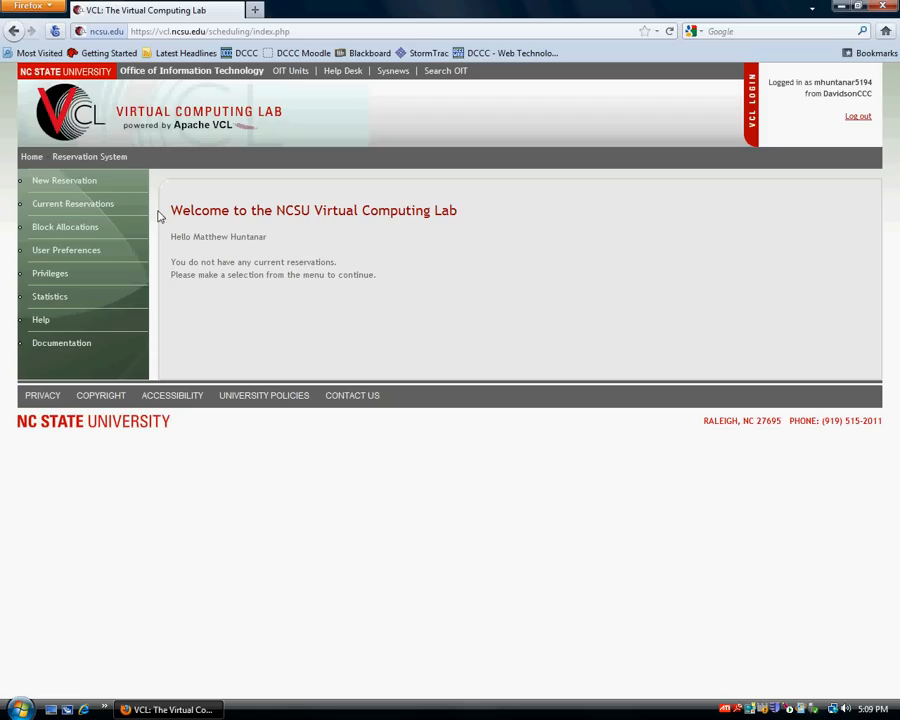
mouse_move(64, 180)
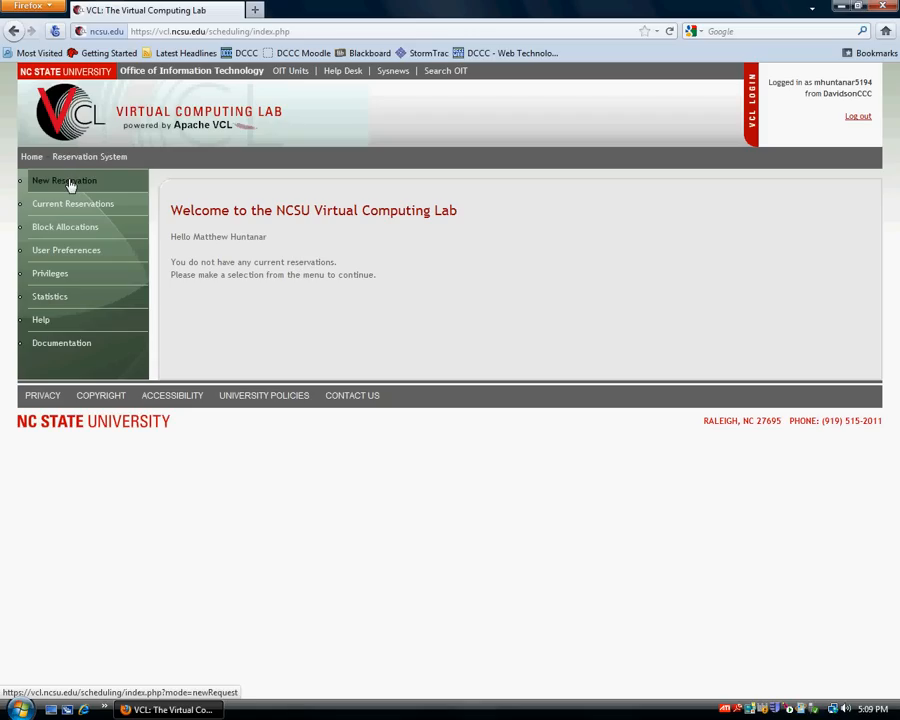
- Go to New Reservation from the welcome page menu
click(64, 180)
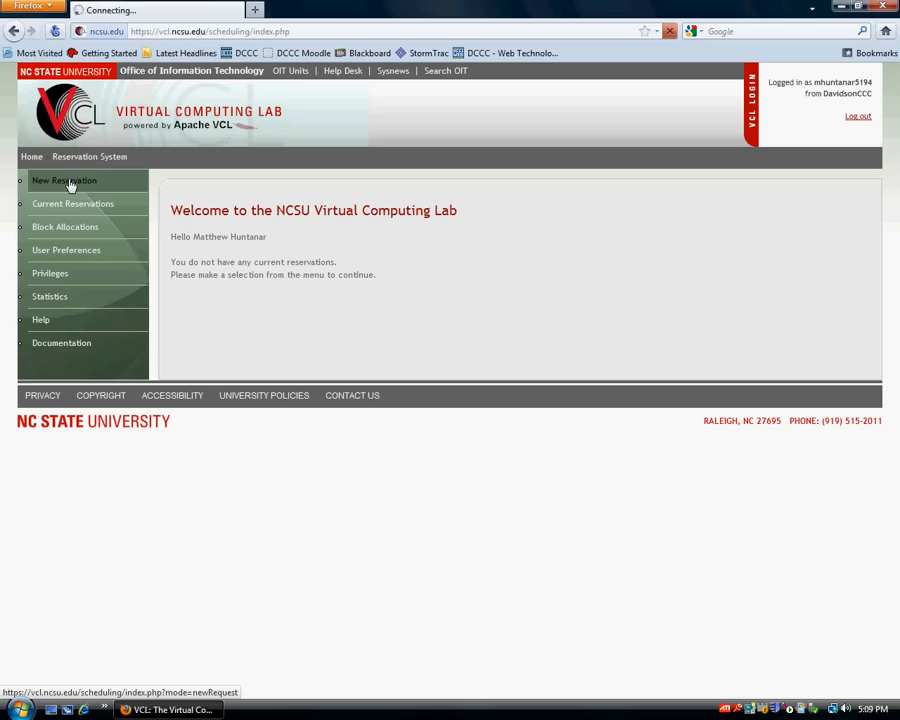
click(64, 180)
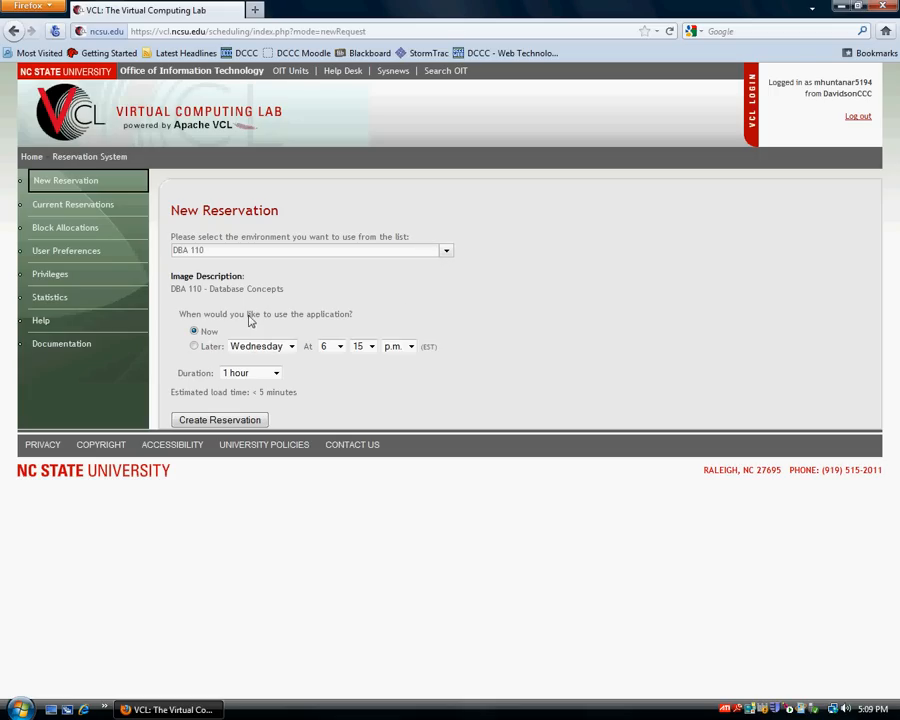
mouse_move(284, 330)
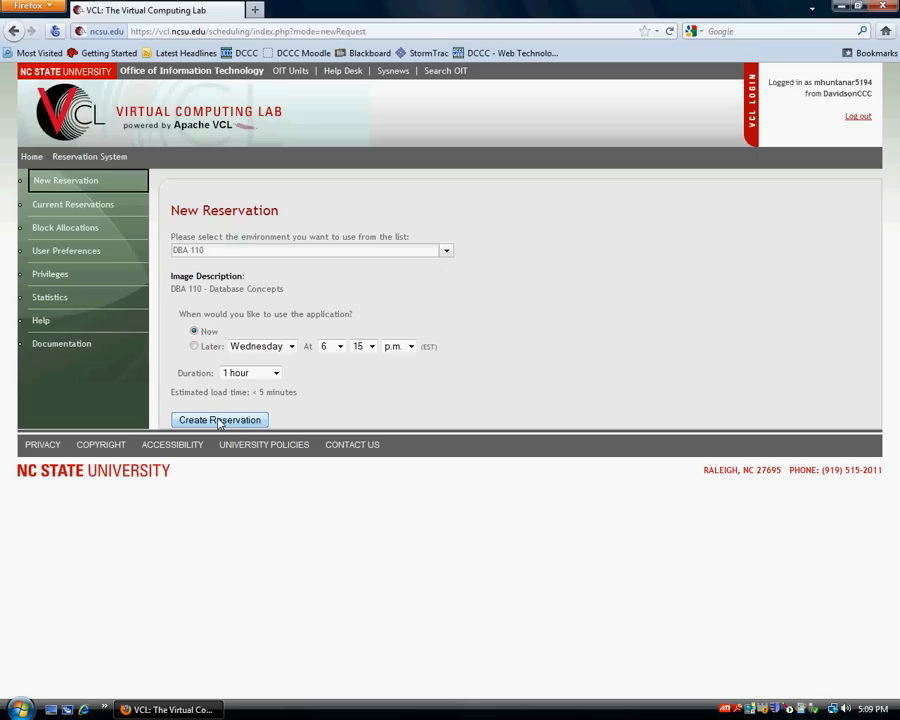
- Create a one-hour DBA 110 reservation starting now
click(220, 420)
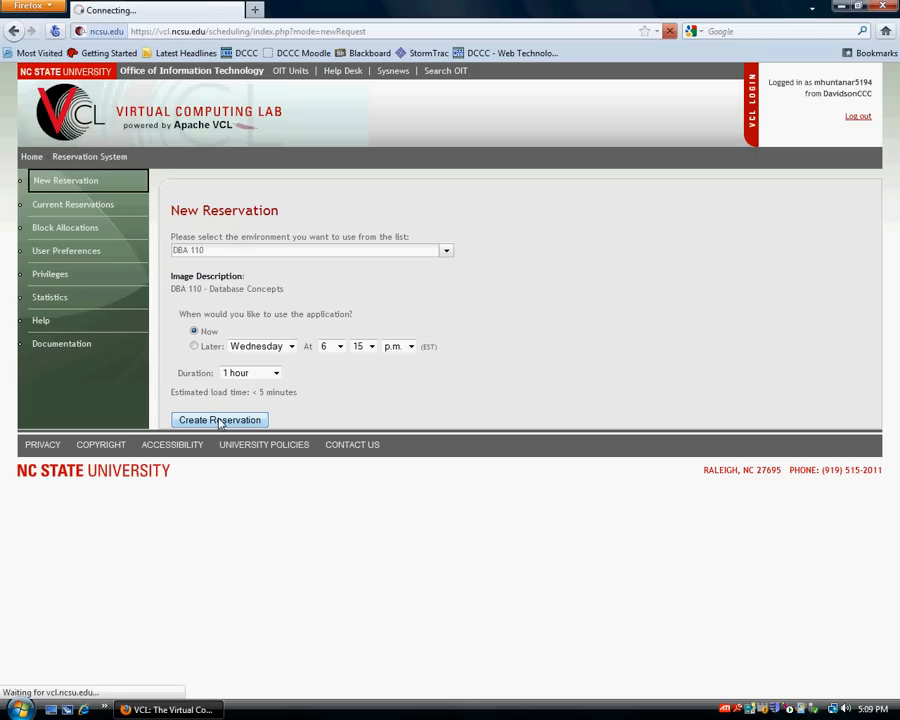
click(220, 420)
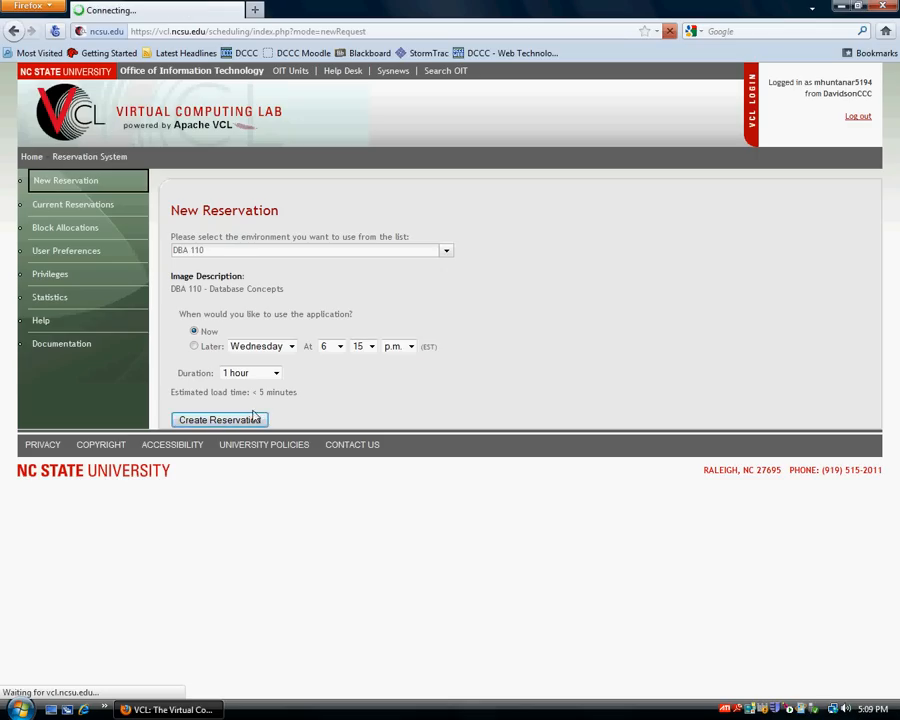
click(218, 420)
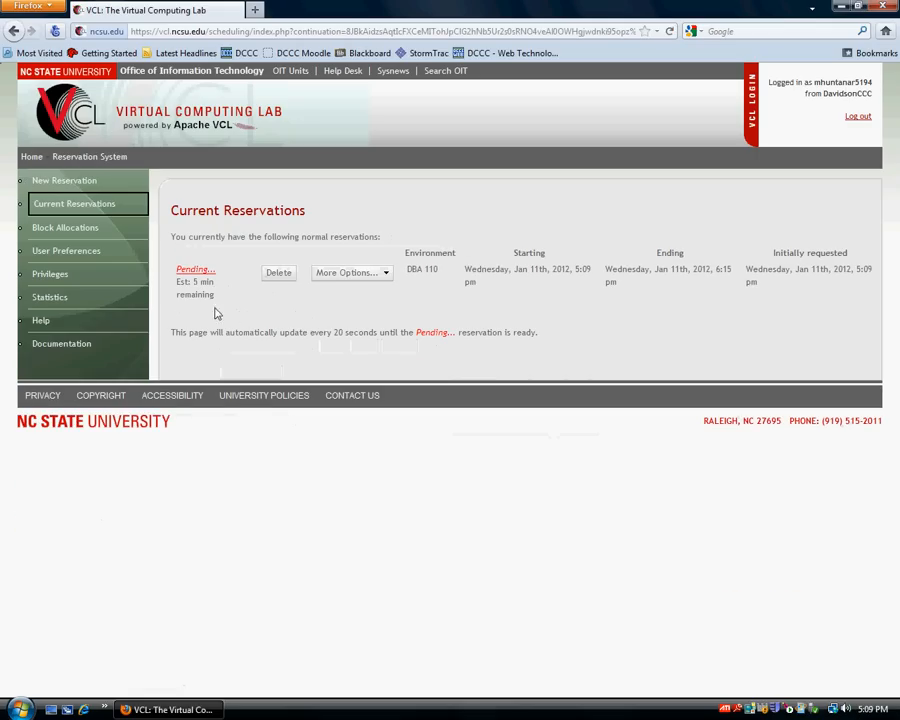
mouse_move(228, 304)
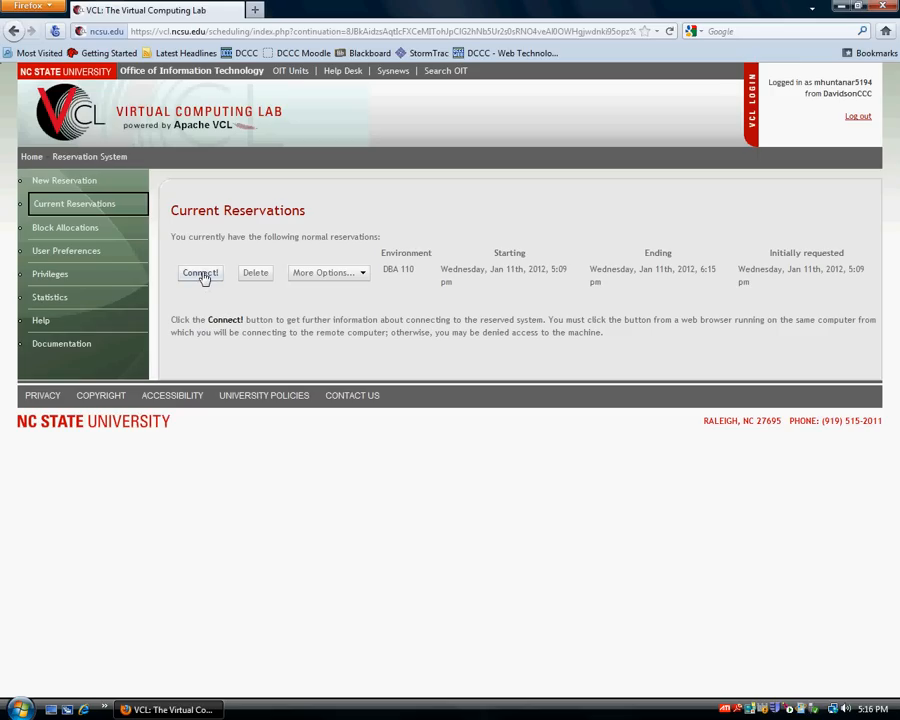
- Connect to the DBA 110 reservation once it becomes ready
click(200, 272)
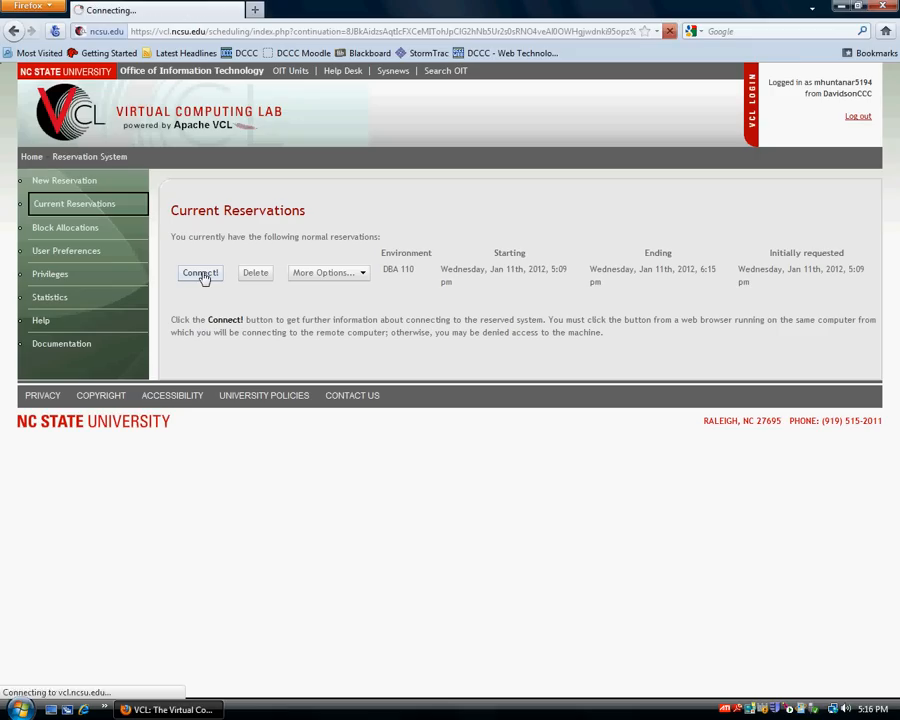
click(200, 272)
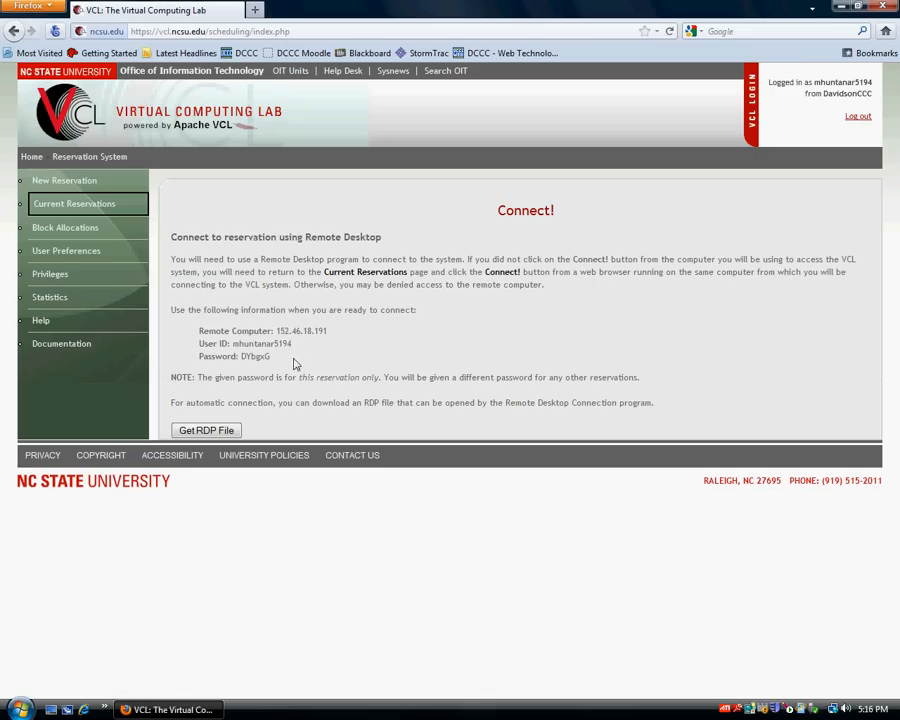
mouse_move(276, 362)
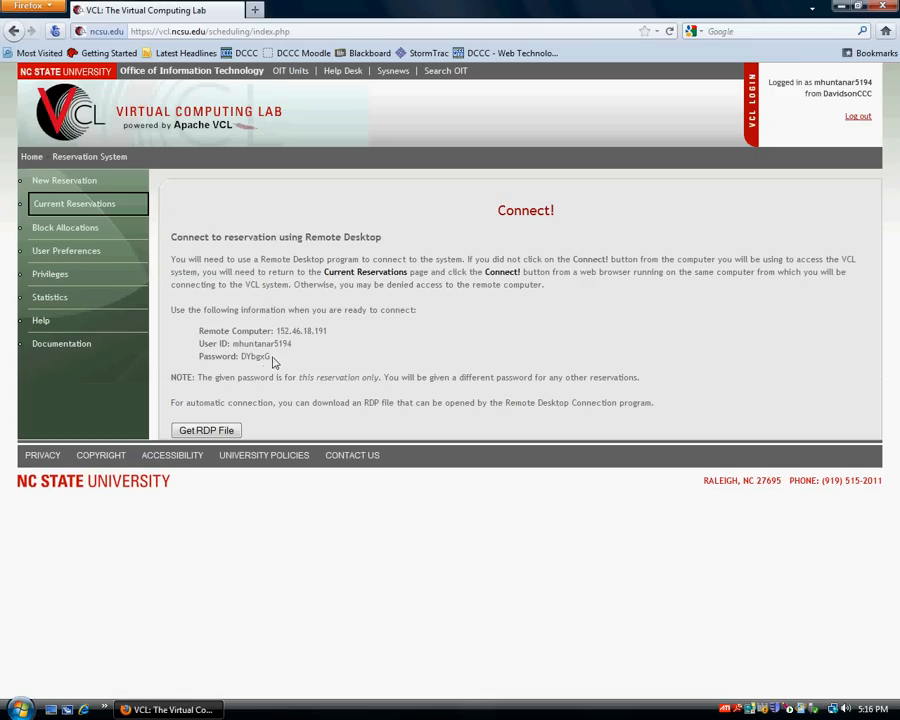
- Review the remote computer address, user ID and one-time password on the Connect! page
double_click(256, 356)
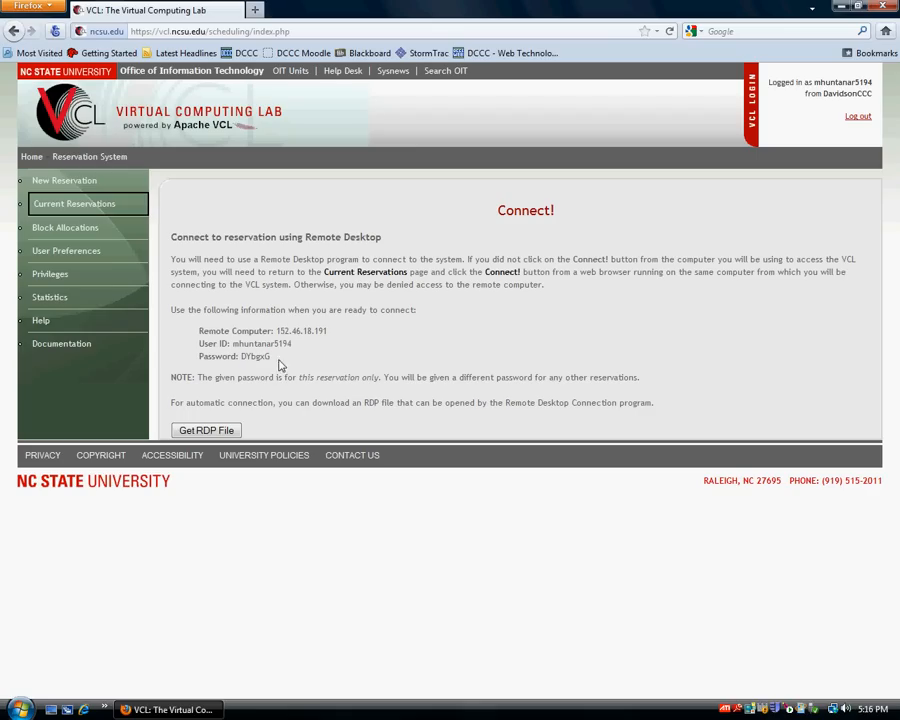
mouse_move(280, 362)
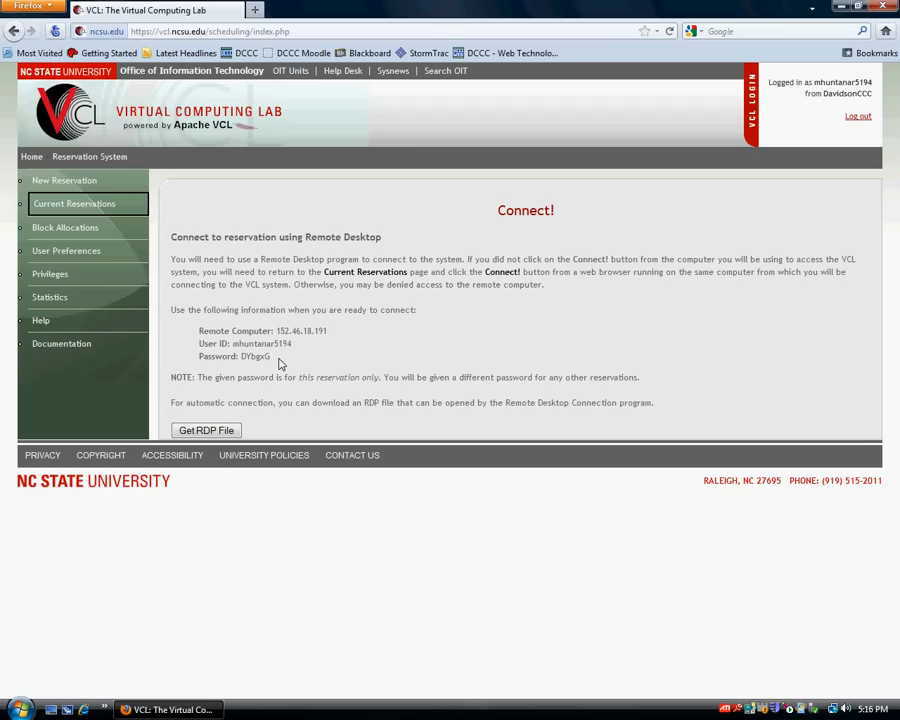
mouse_move(330, 372)
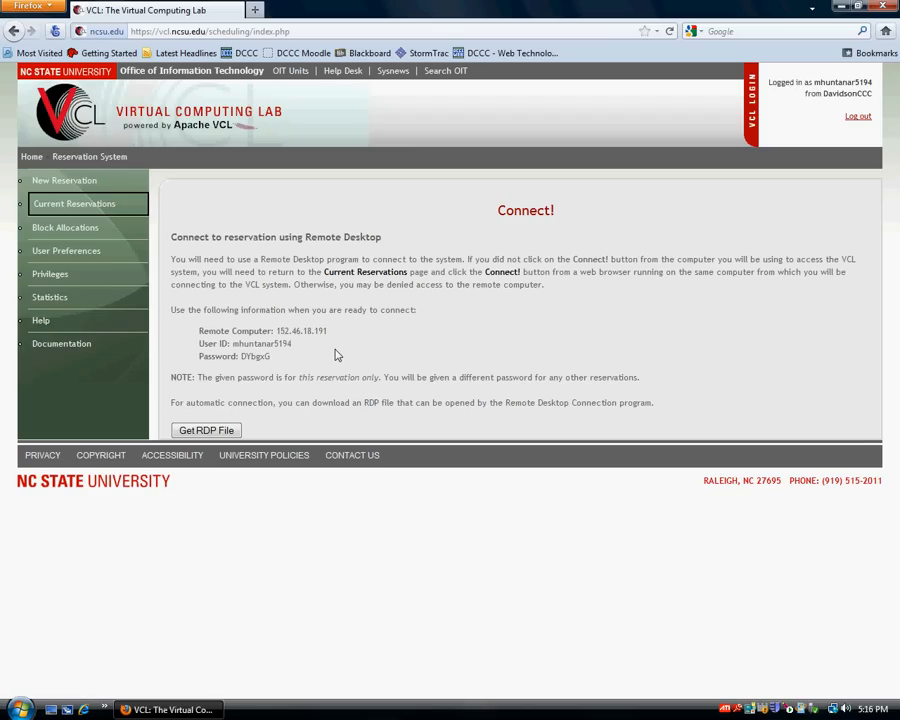
mouse_move(278, 364)
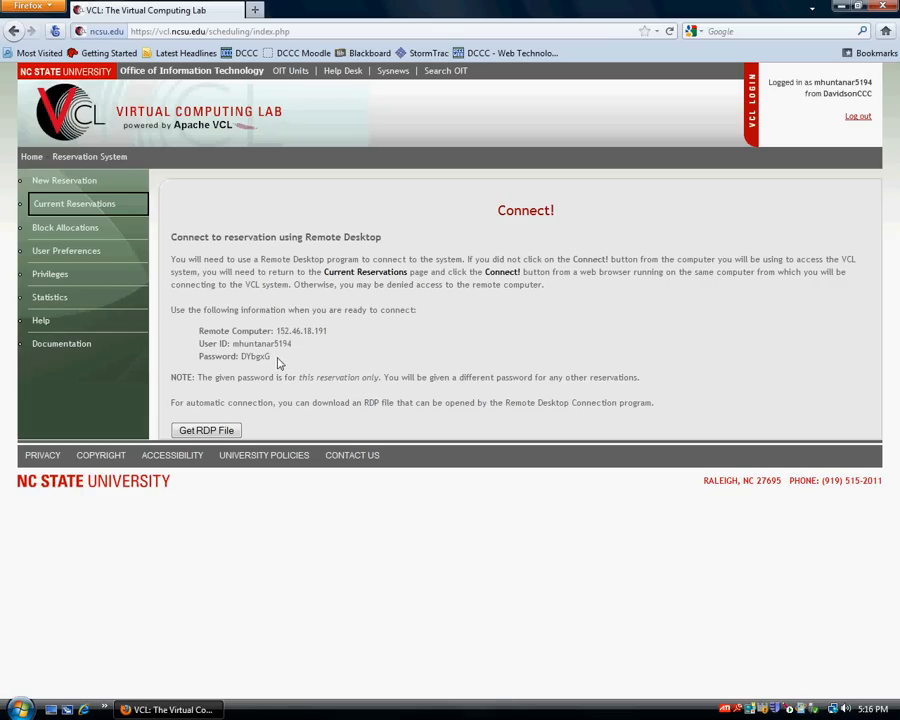
mouse_move(232, 400)
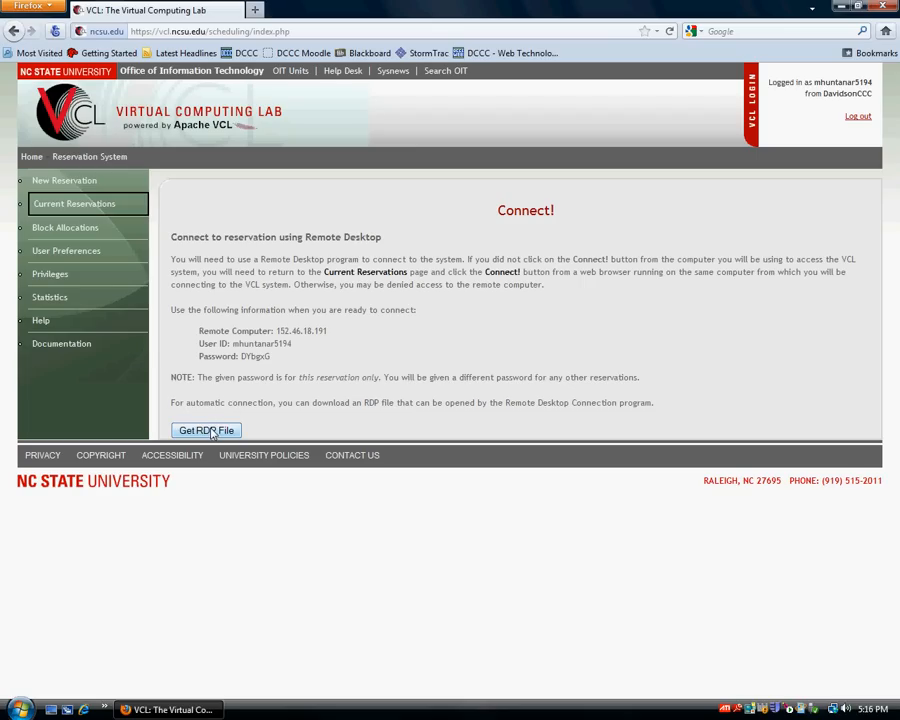
- Download the DBA 110.rdp file to the desktop and close the Downloads window
click(206, 430)
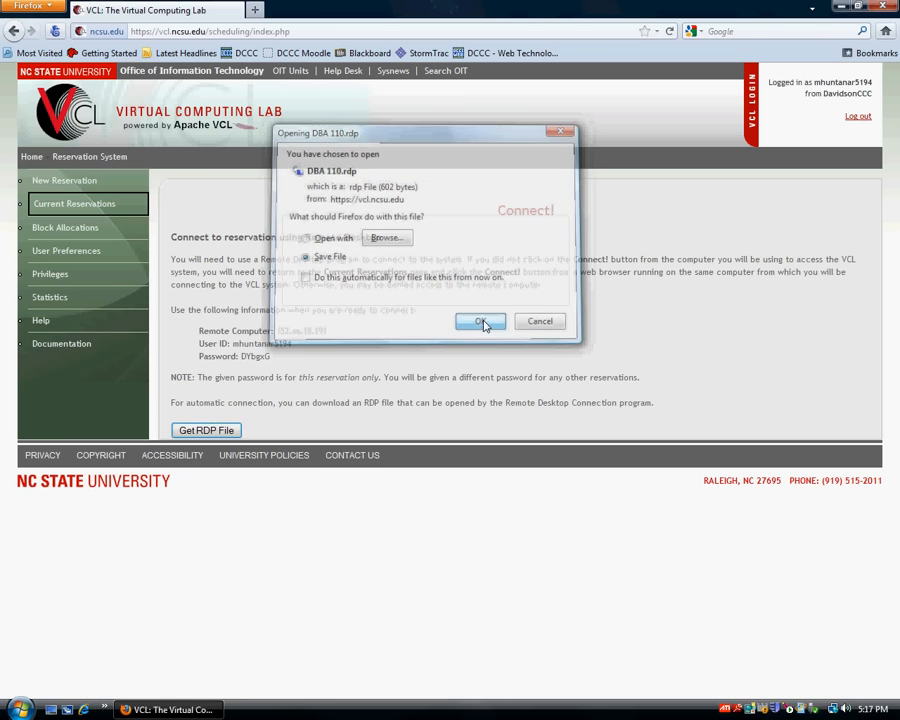
click(482, 320)
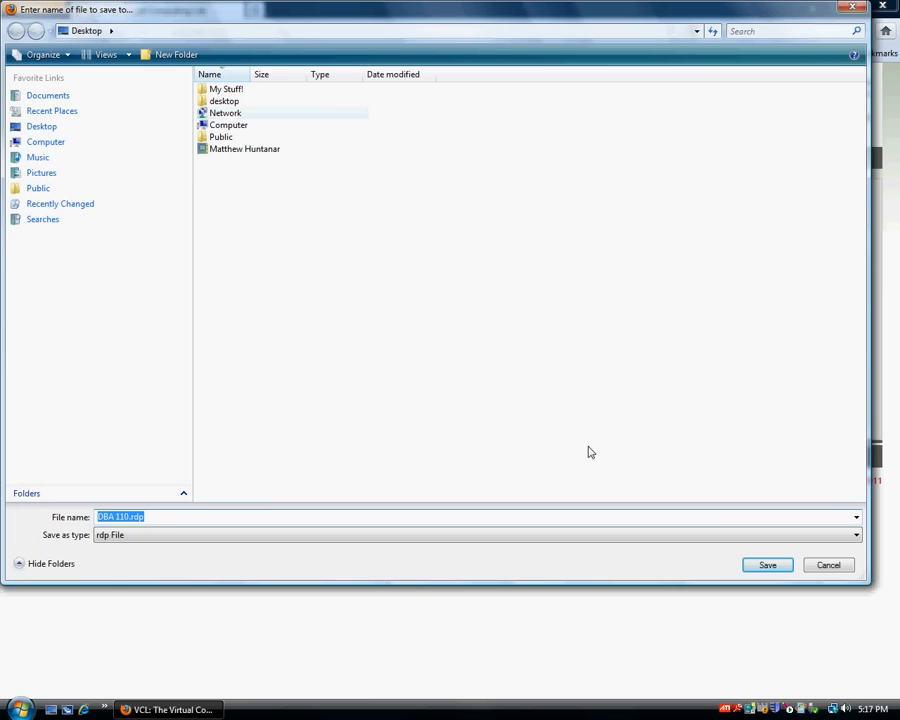
click(768, 564)
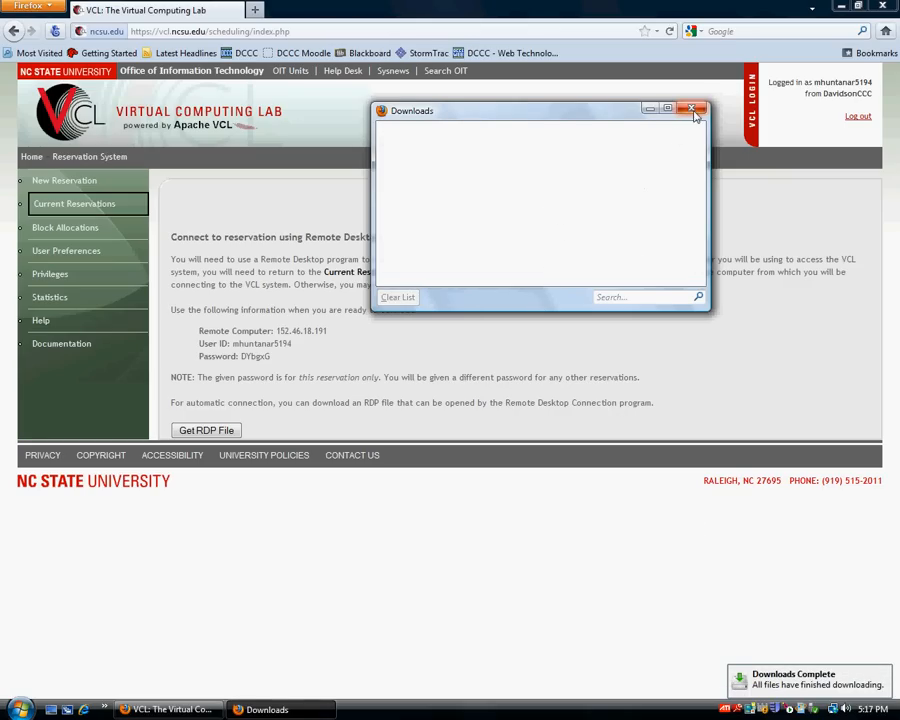
click(692, 110)
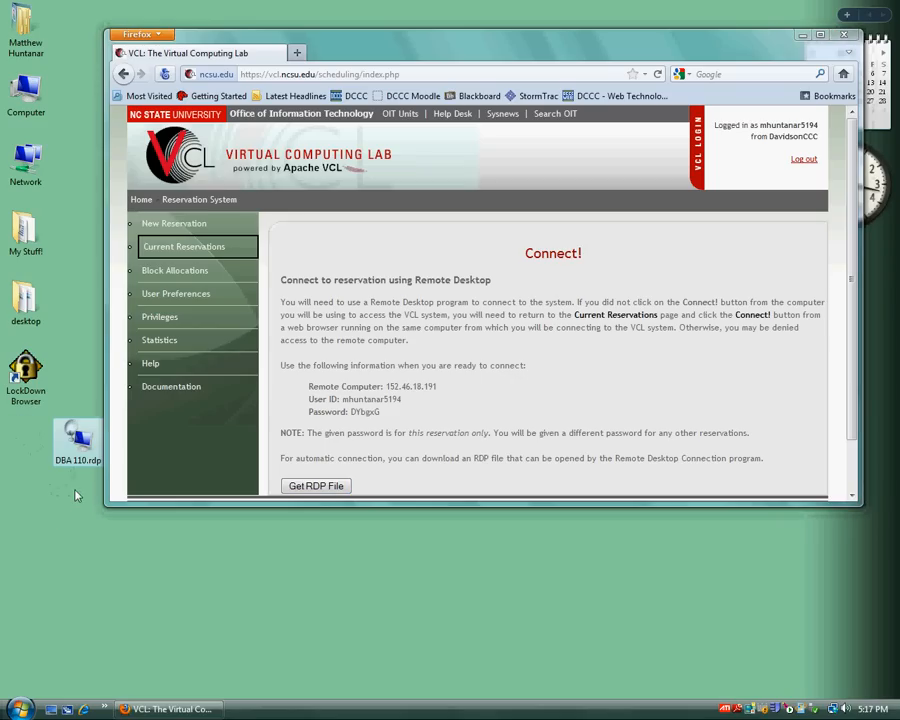
mouse_move(82, 440)
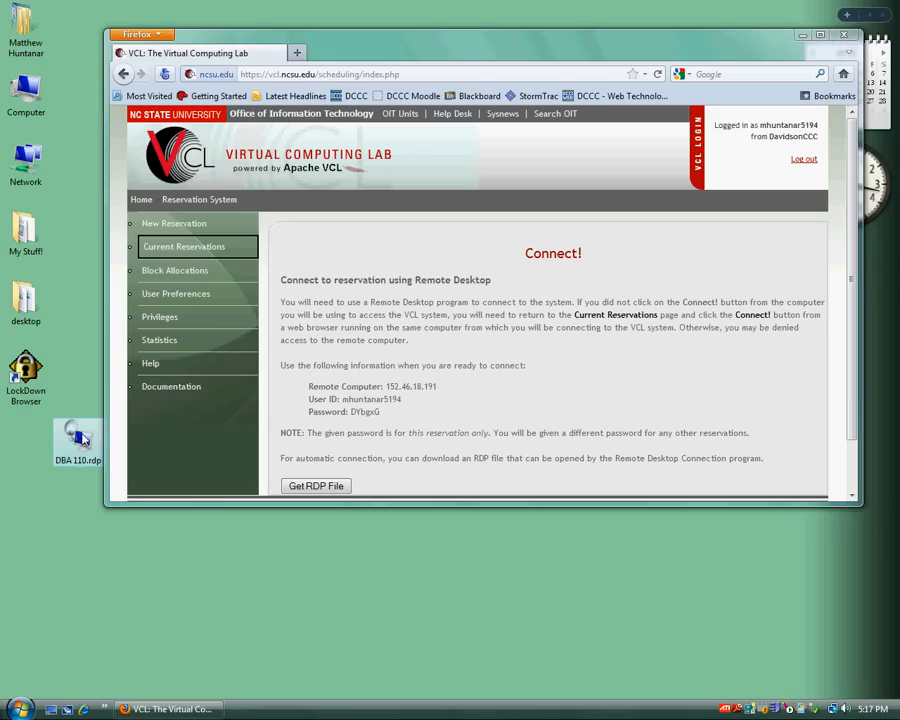
- Launch DBA 110.rdp from the desktop and accept the publisher and identity warnings
double_click(76, 440)
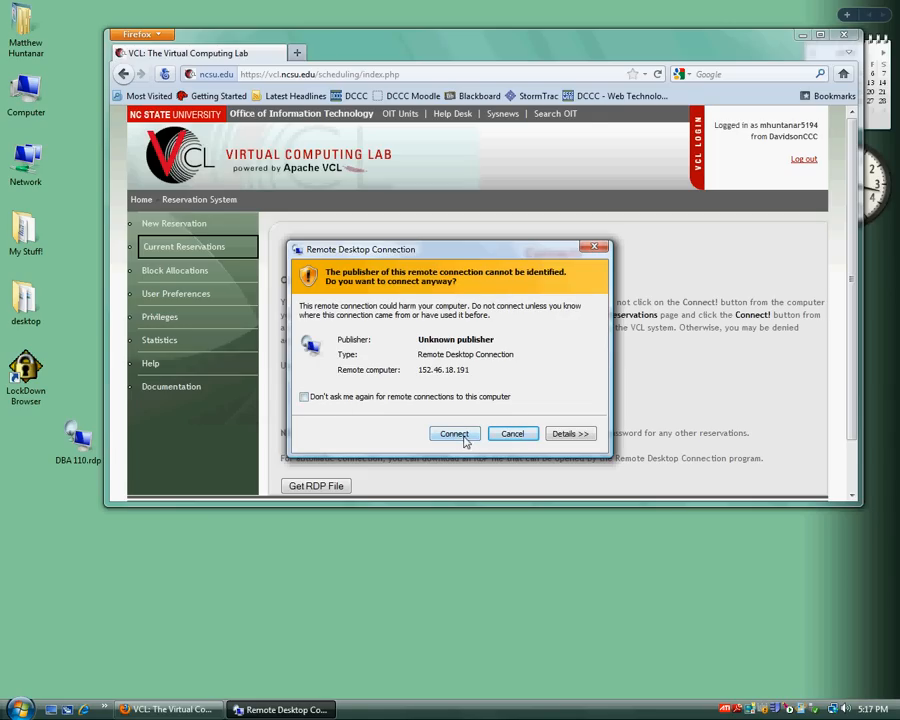
click(454, 432)
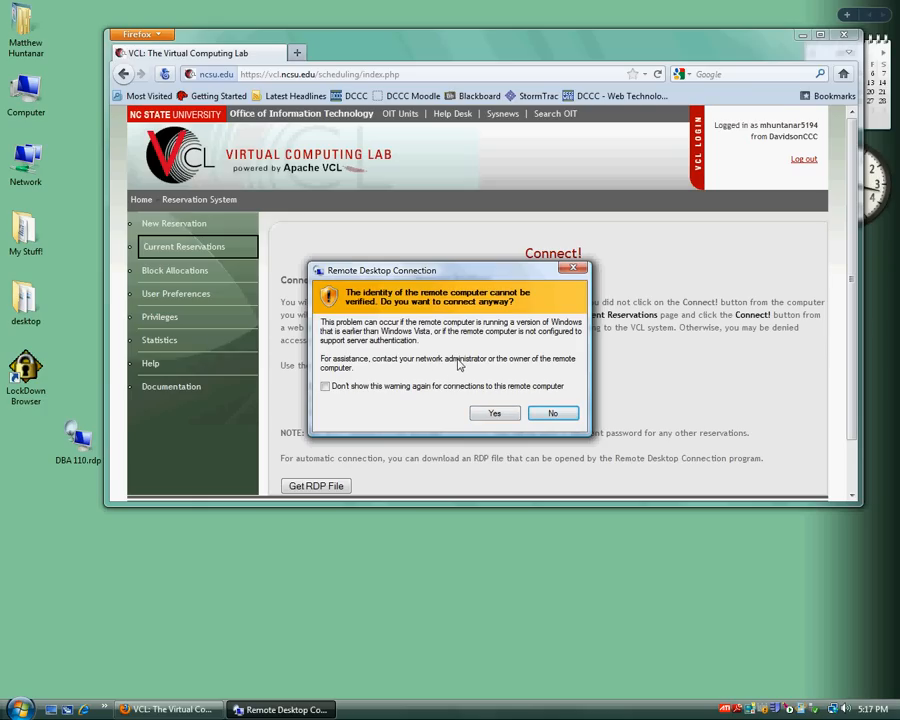
click(494, 412)
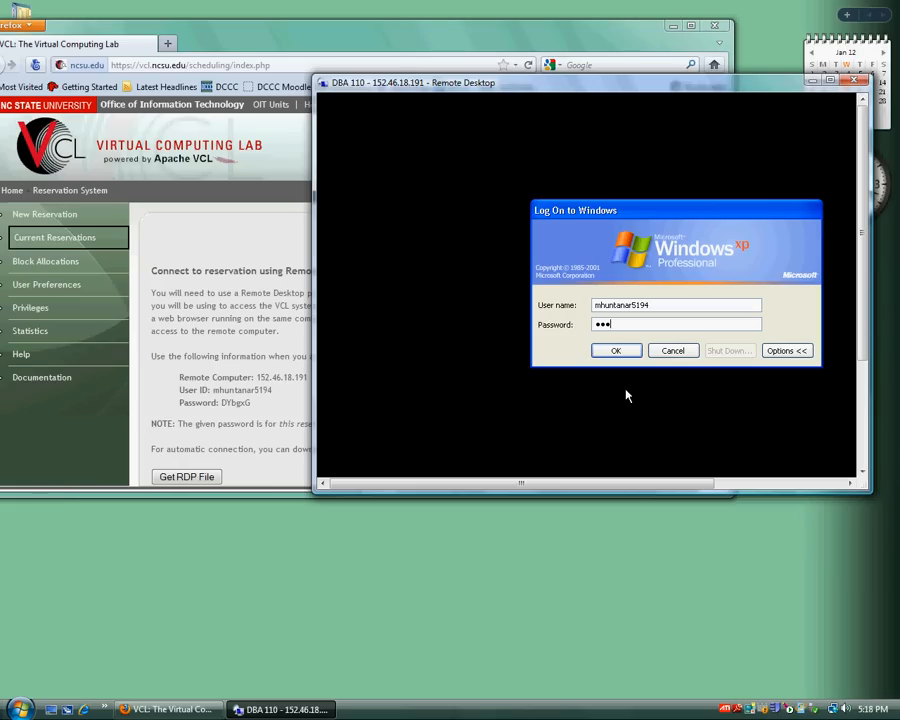
- Log on to the remote Windows XP machine with the VCL password and enlarge the session window
text(•••)
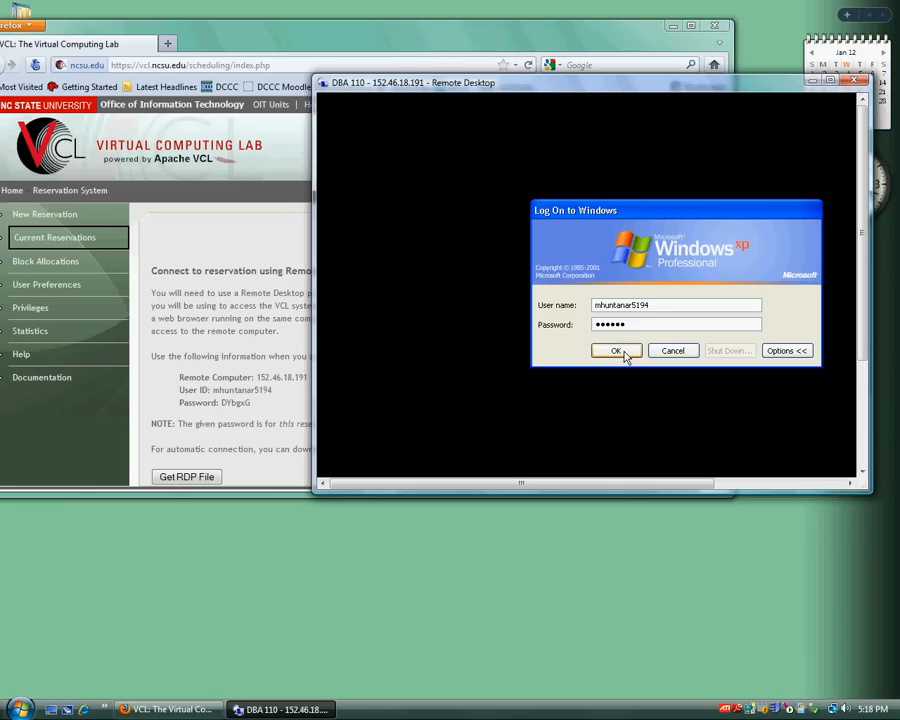
click(616, 352)
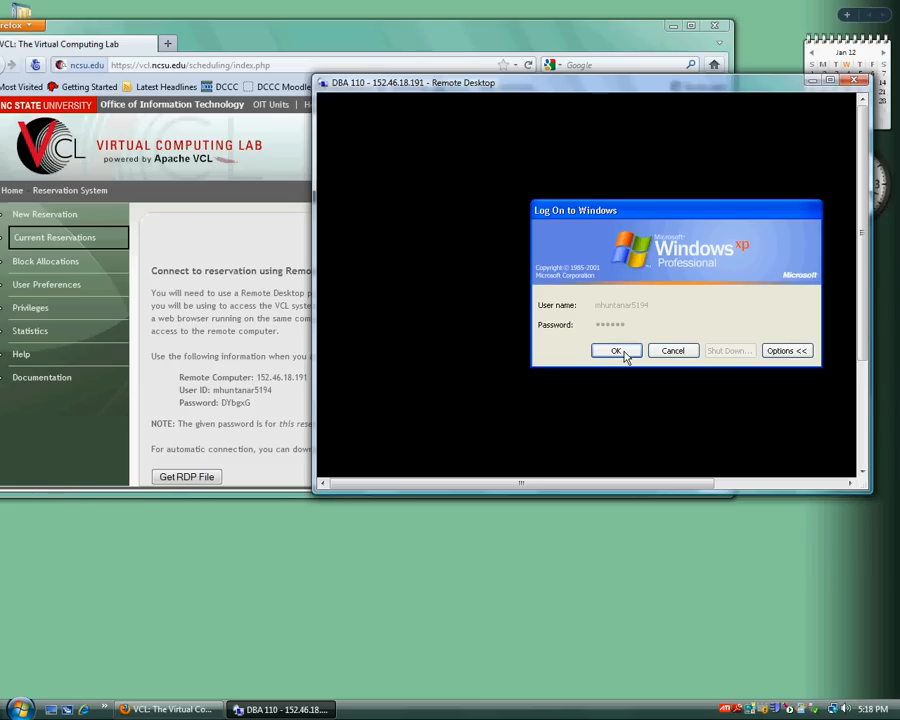
click(616, 350)
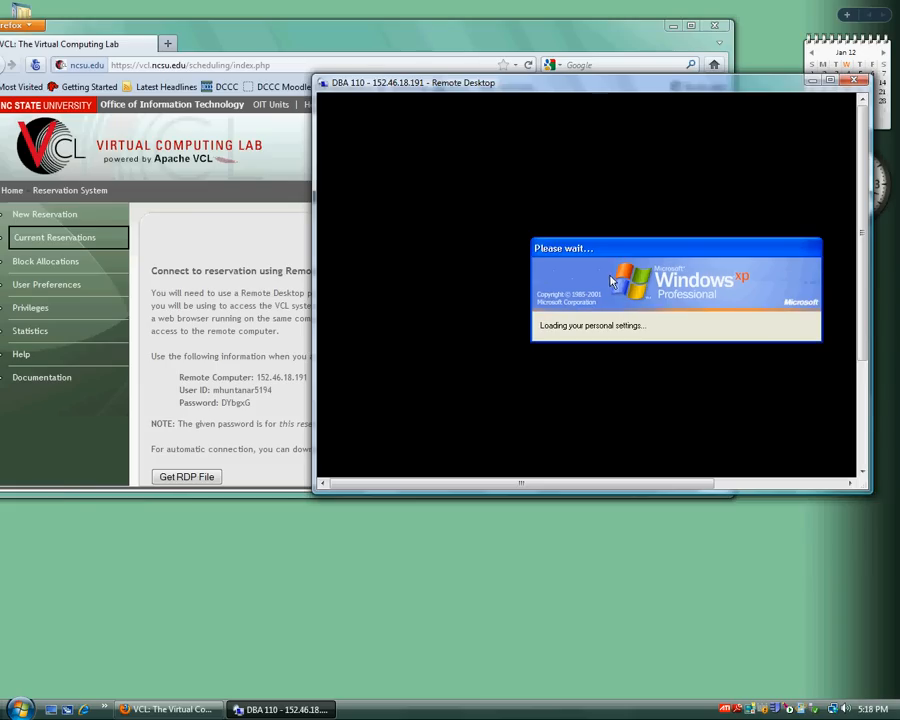
mouse_move(548, 114)
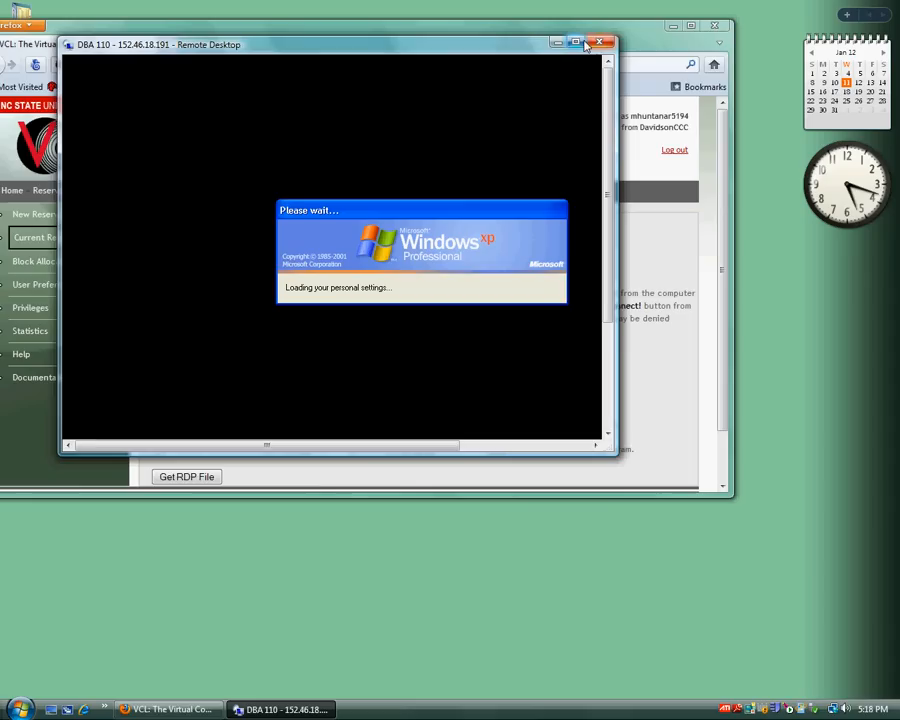
click(576, 44)
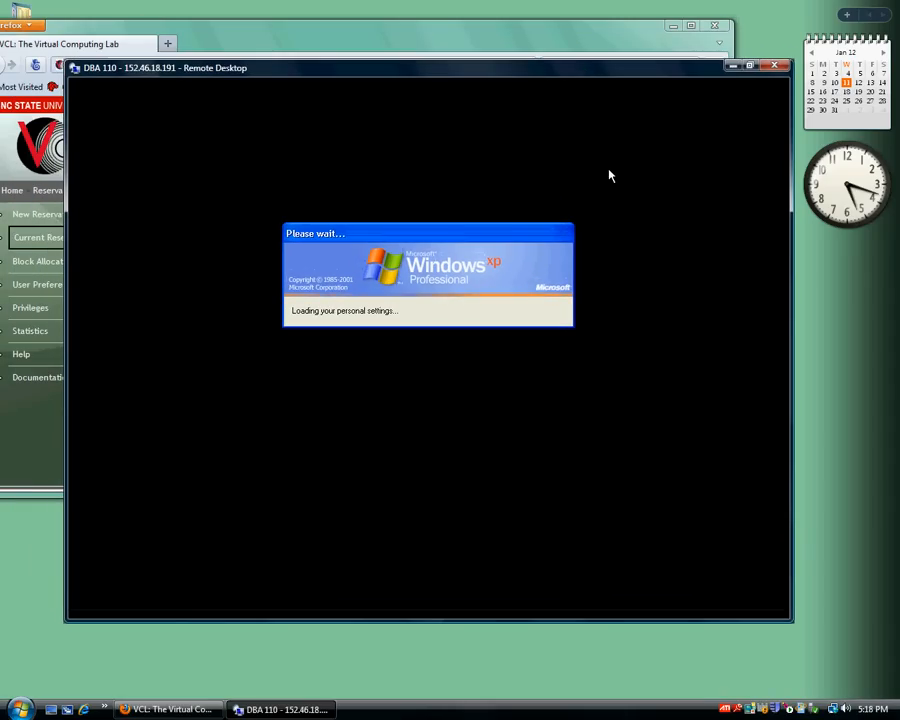
mouse_move(664, 274)
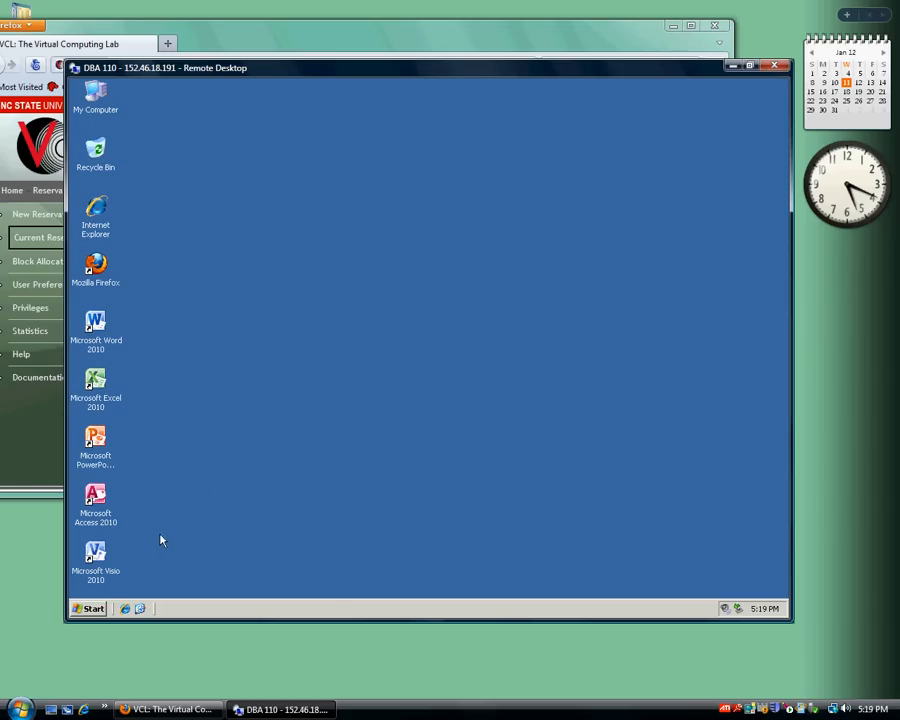
mouse_move(124, 564)
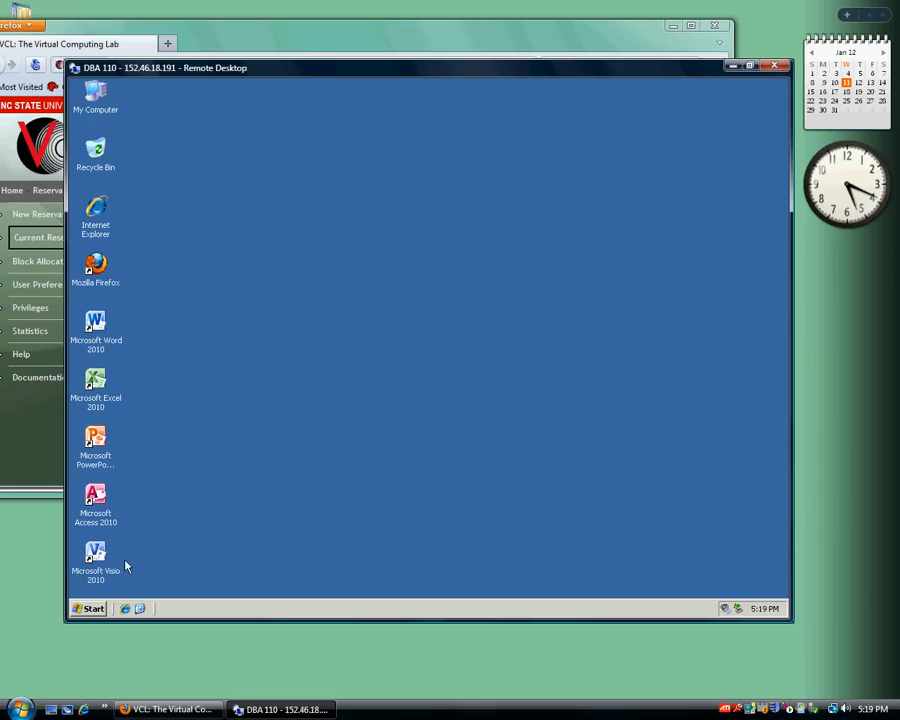
mouse_move(178, 370)
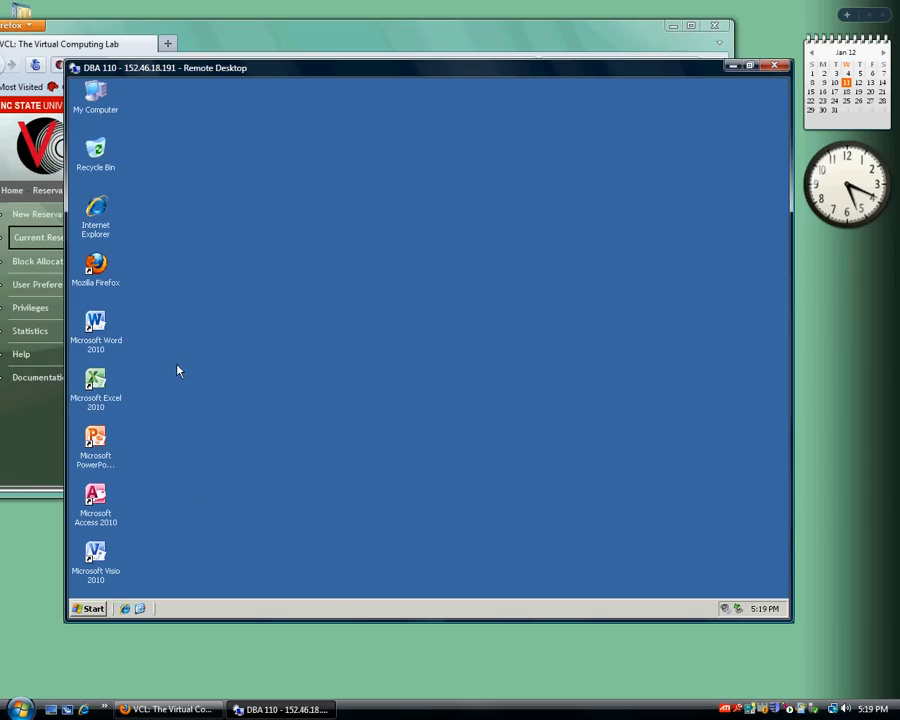
mouse_move(142, 422)
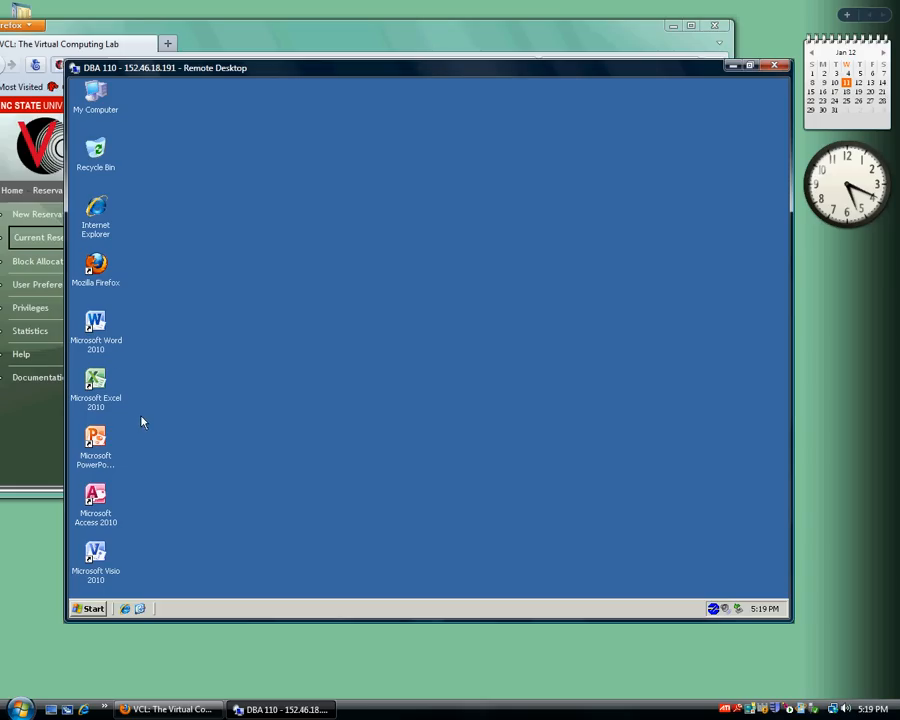
mouse_move(168, 440)
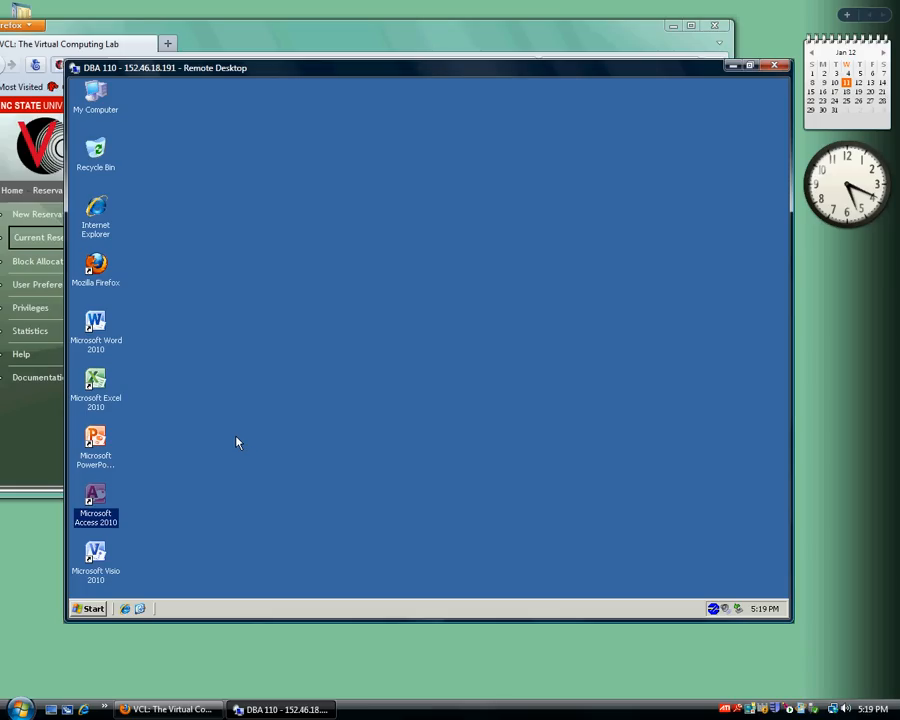
mouse_move(242, 444)
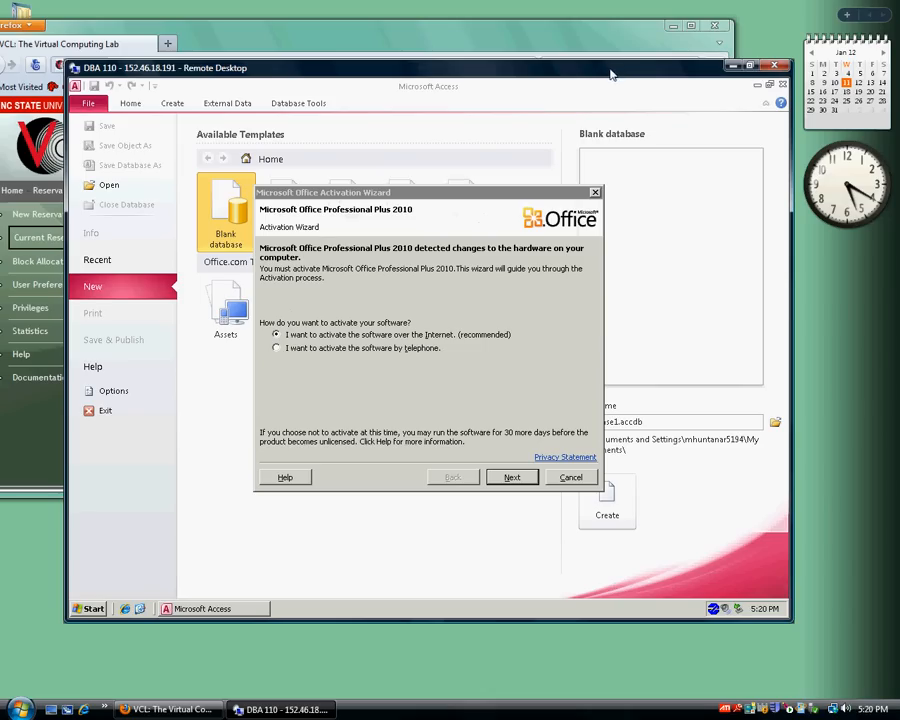
mouse_move(360, 300)
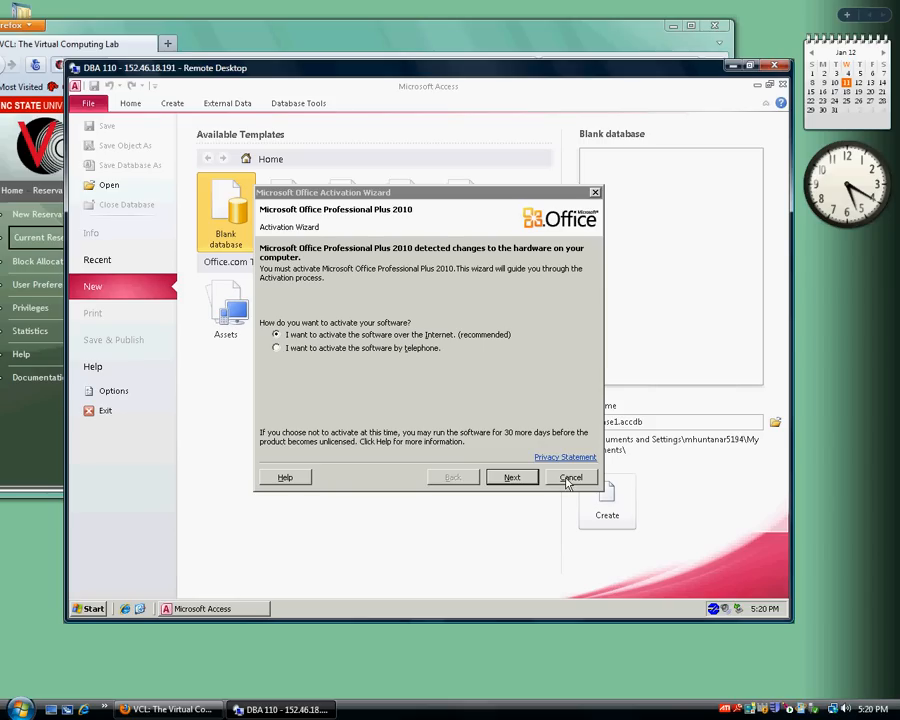
- Dismiss the Office Activation Wizard and create a new blank Access database
click(572, 476)
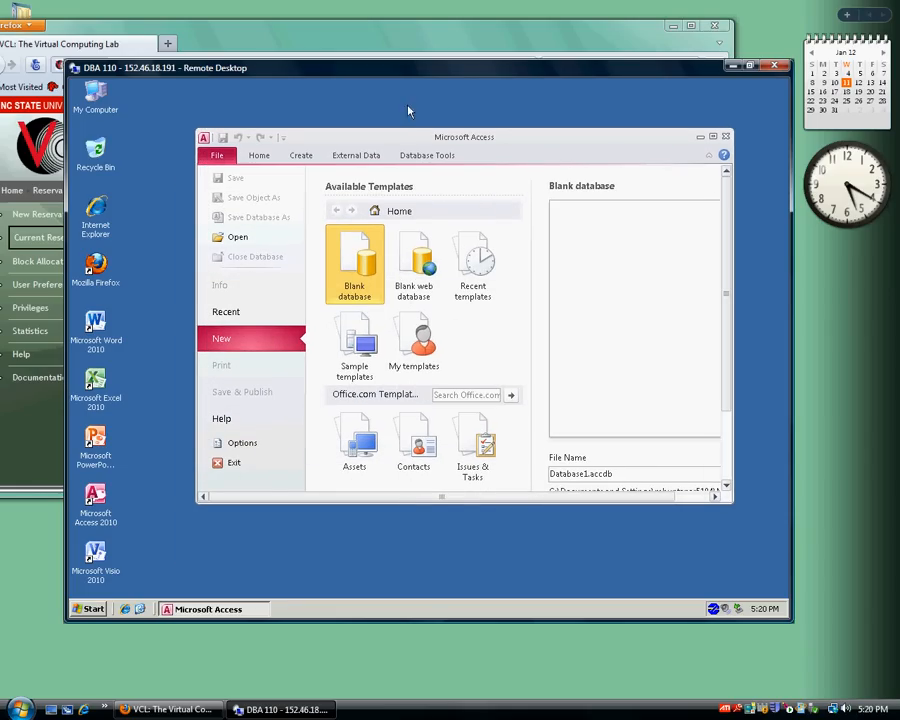
mouse_move(256, 270)
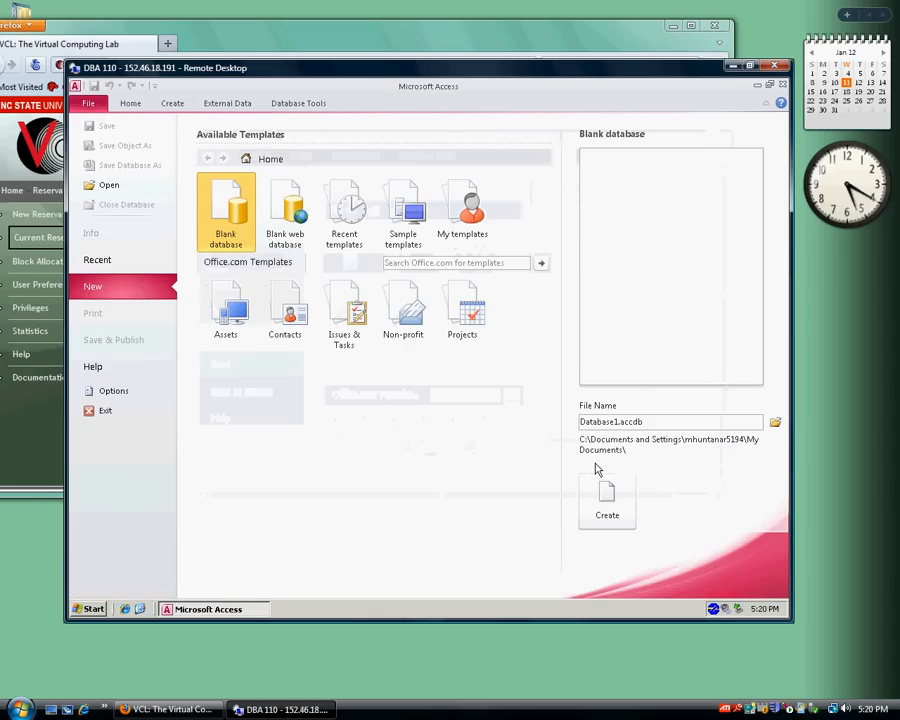
click(608, 496)
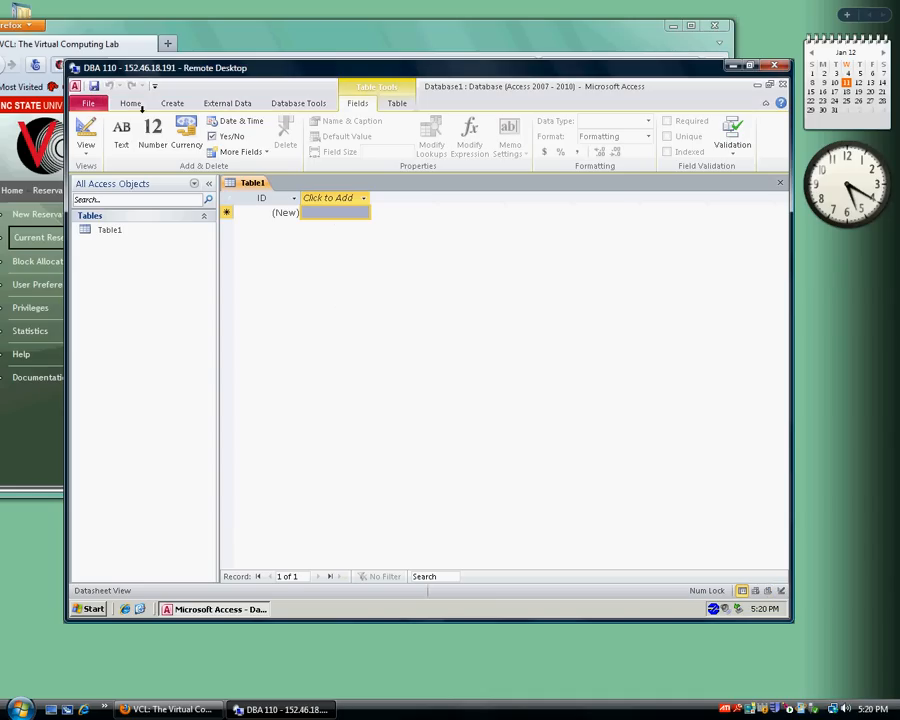
- Save the database as Database11.accdb on the remote desktop, closing open objects first
click(88, 104)
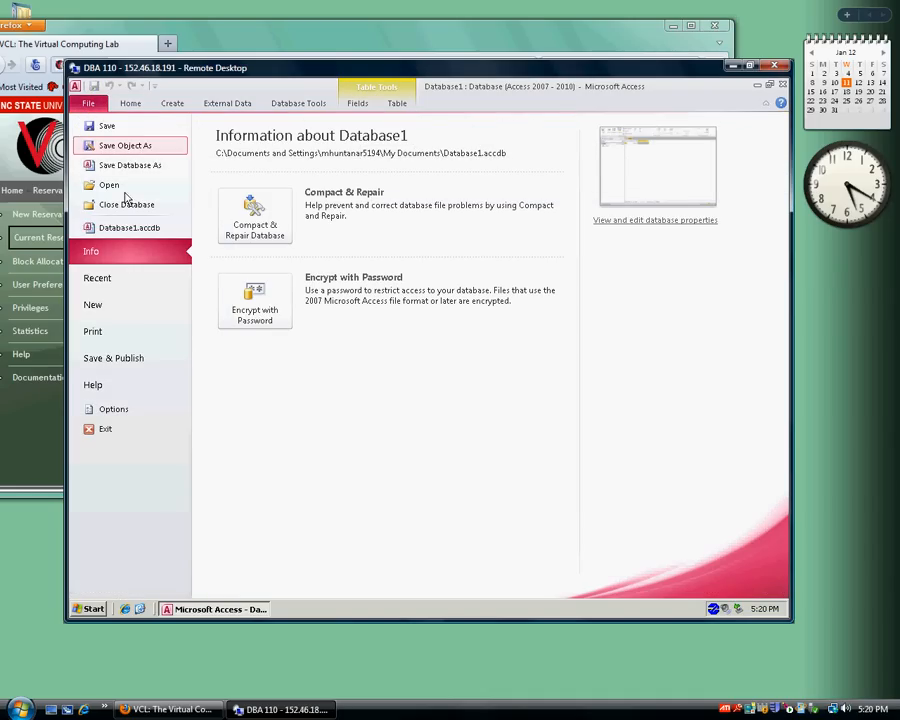
mouse_move(124, 164)
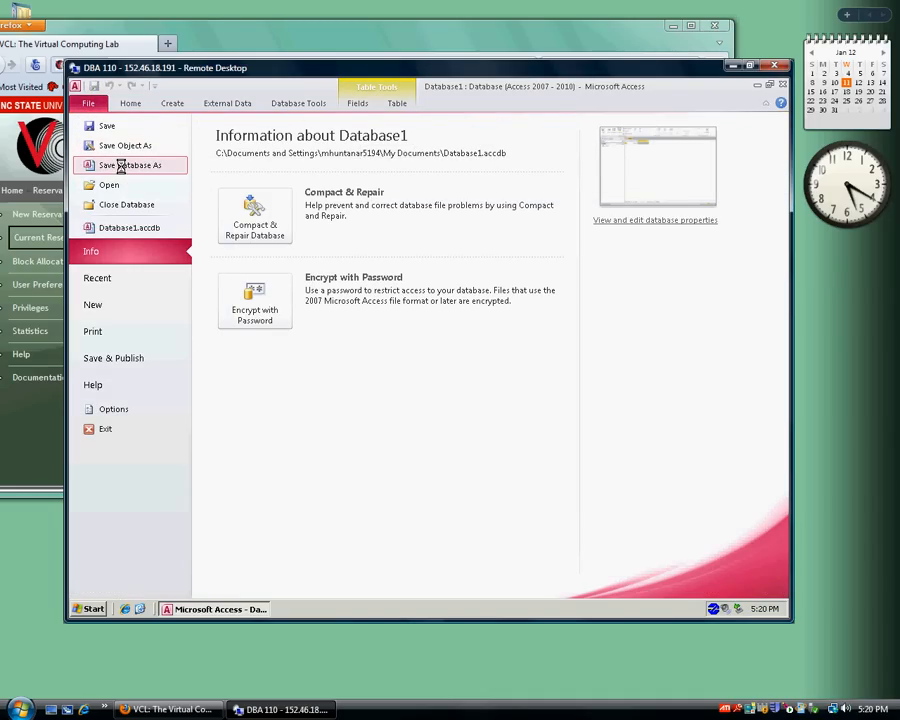
click(128, 164)
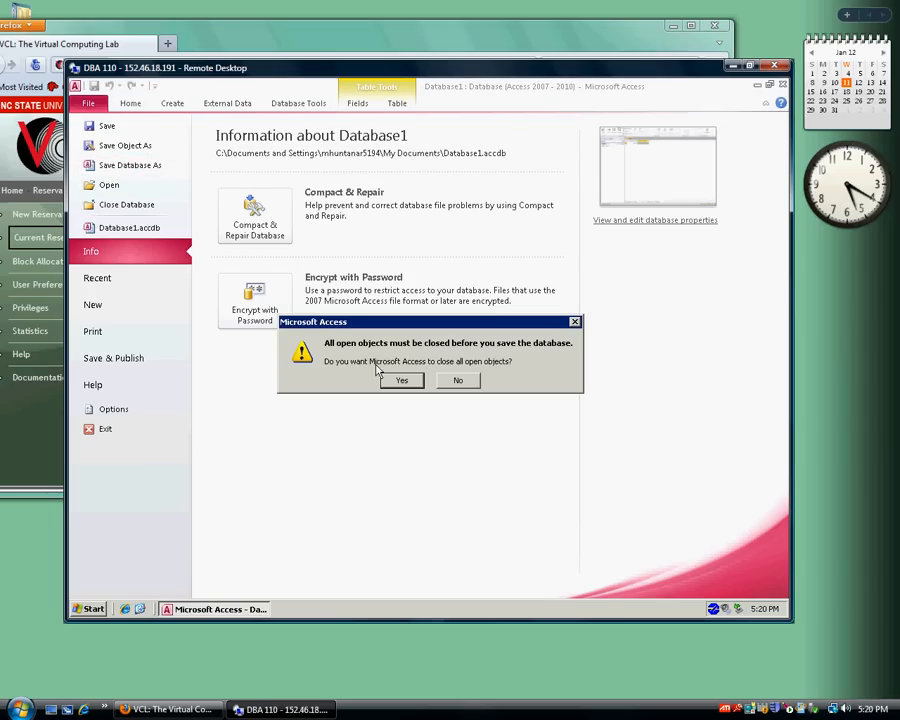
click(400, 380)
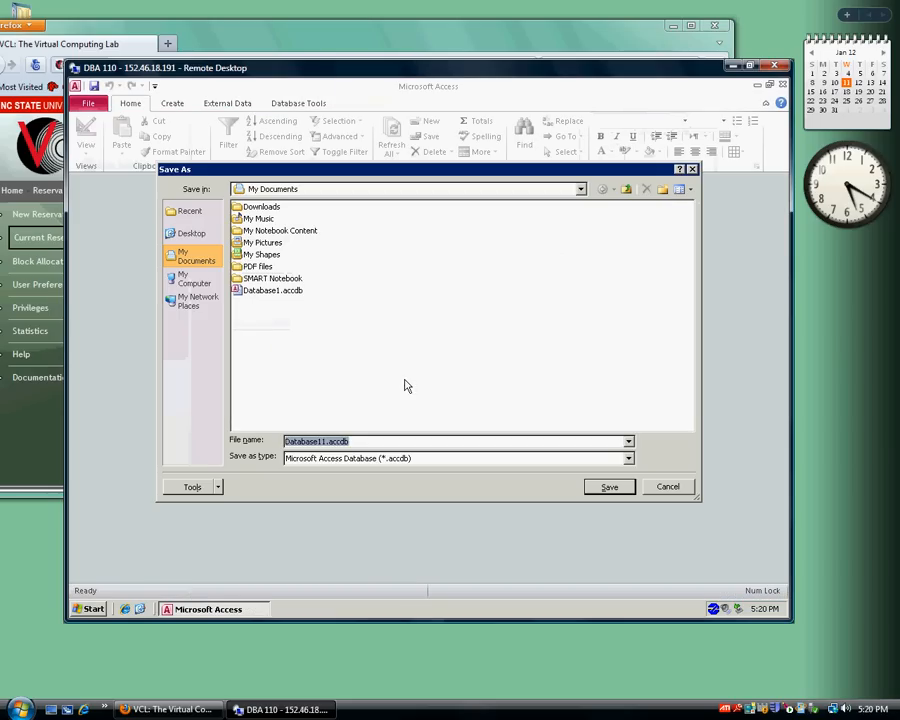
click(192, 232)
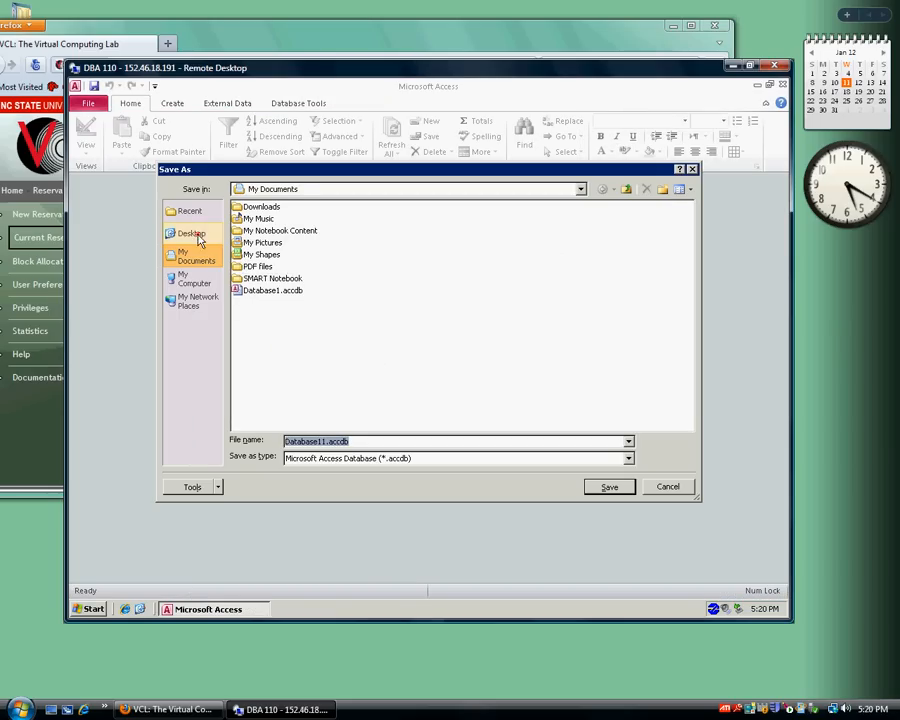
click(190, 232)
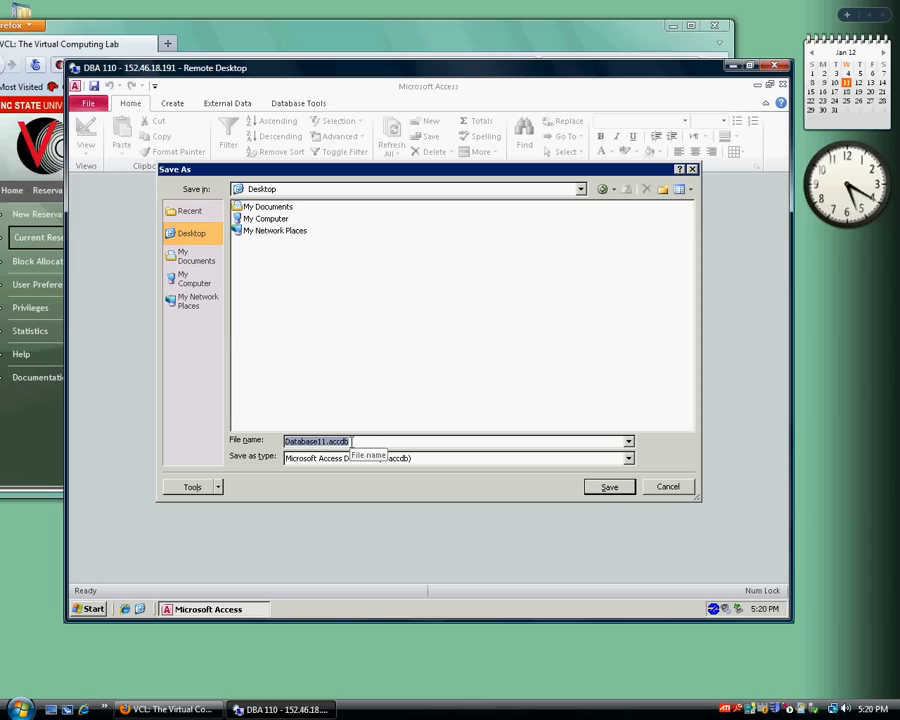
click(608, 488)
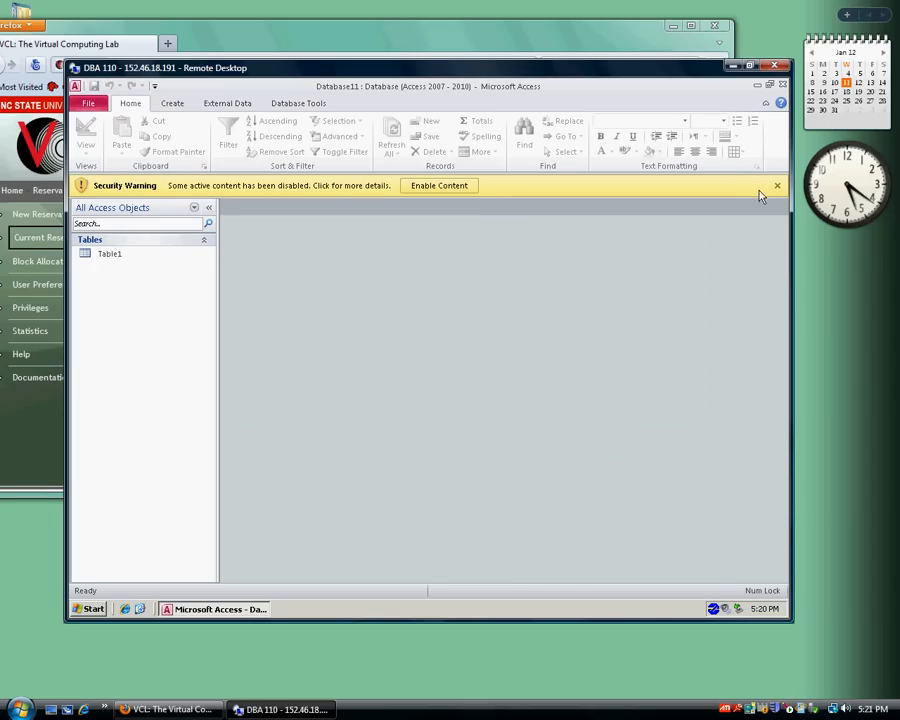
- Dismiss the Security Warning bar and close Access
click(776, 184)
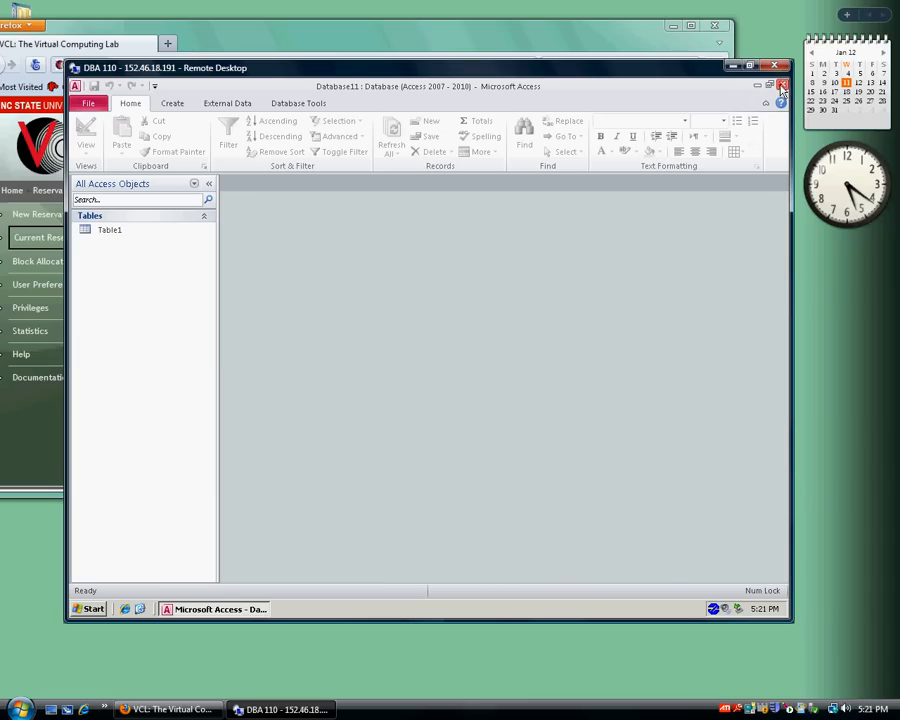
click(782, 84)
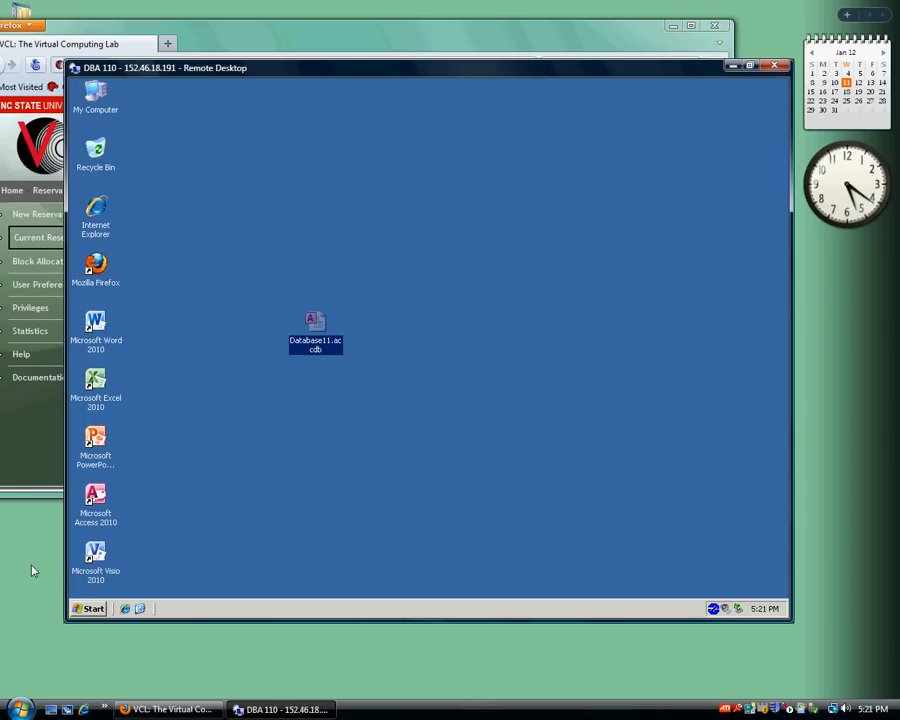
mouse_move(334, 392)
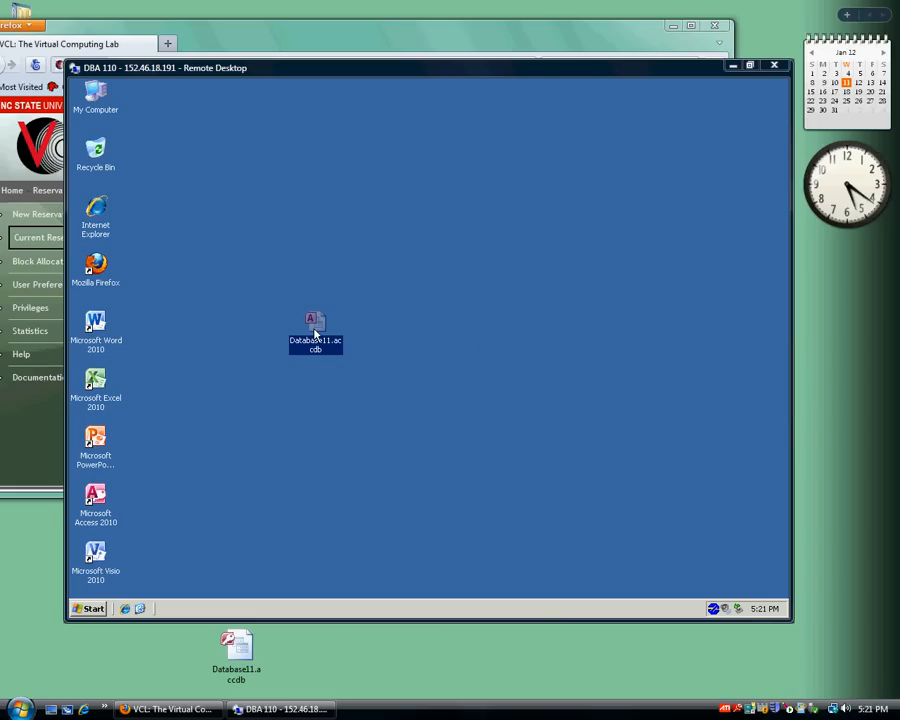
- Reopen Database11.accdb from the remote desktop after copying it to the local desktop
double_click(316, 324)
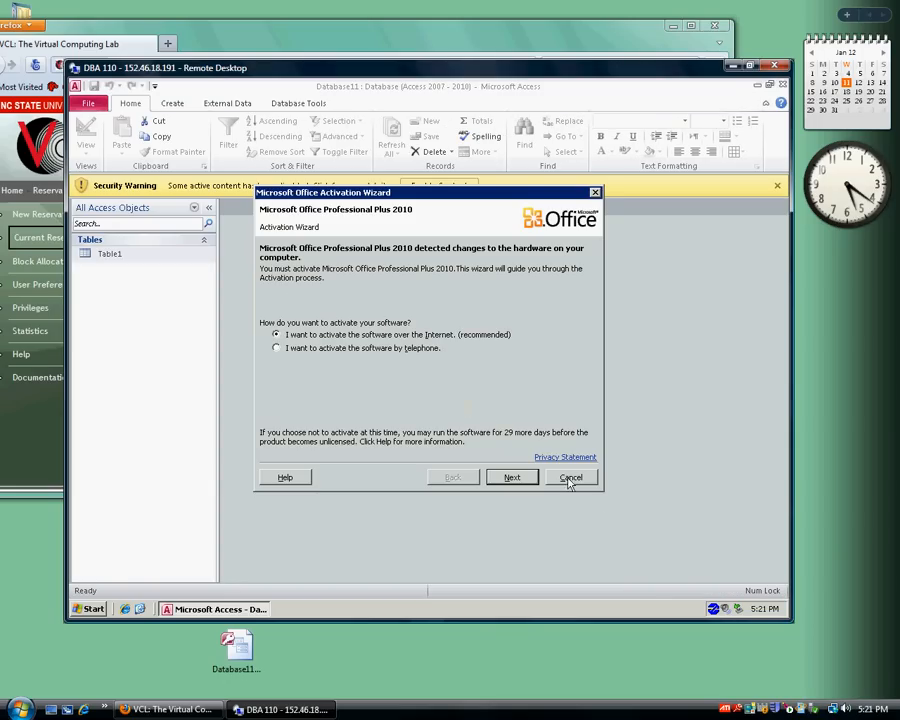
- Dismiss the activation wizard and start Save Database As for Database11
click(572, 476)
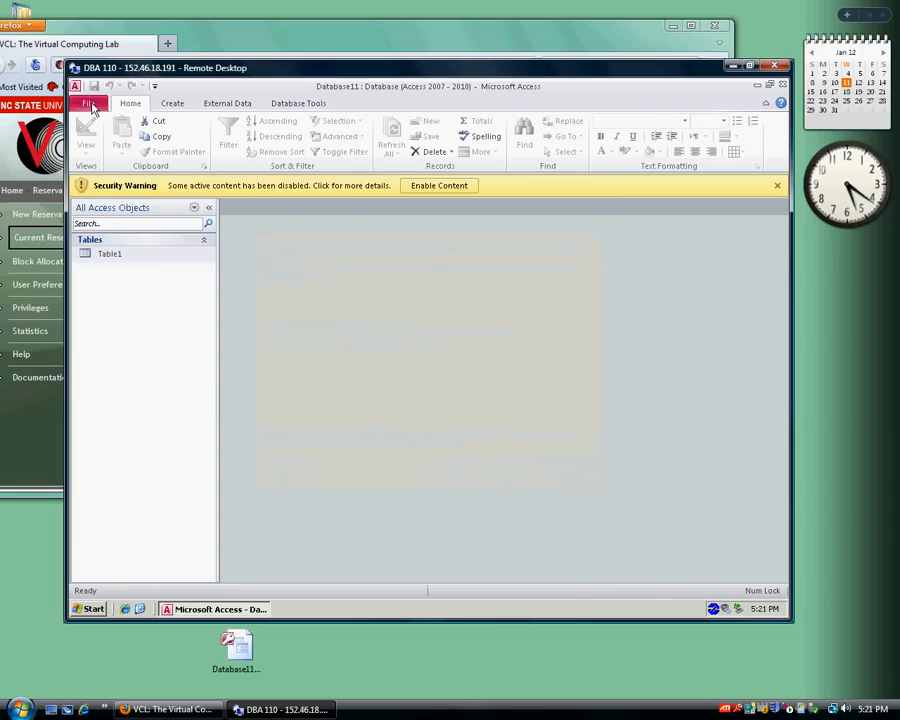
click(88, 104)
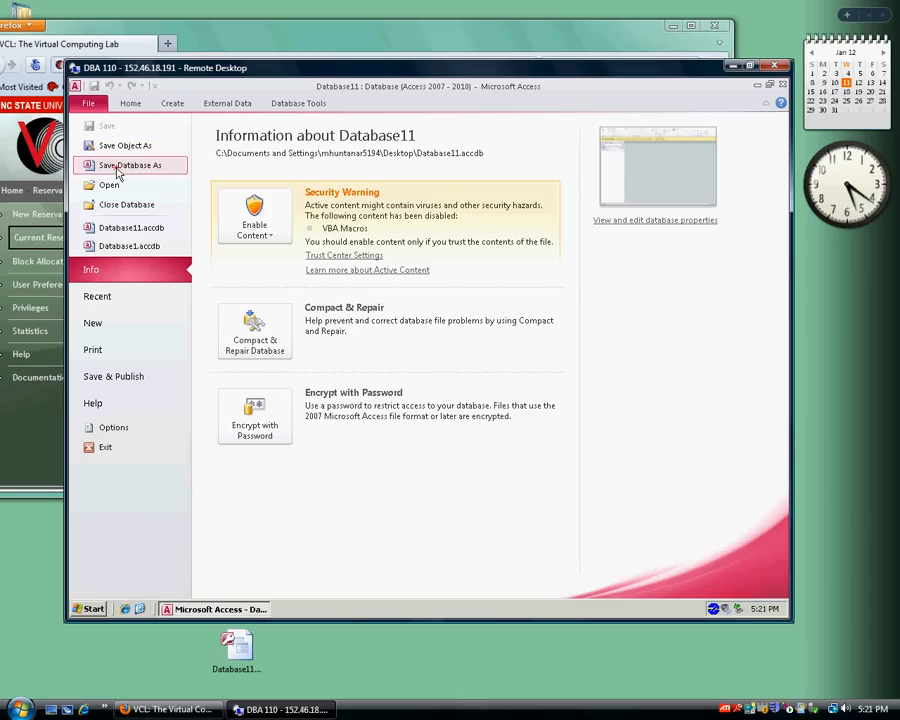
click(130, 164)
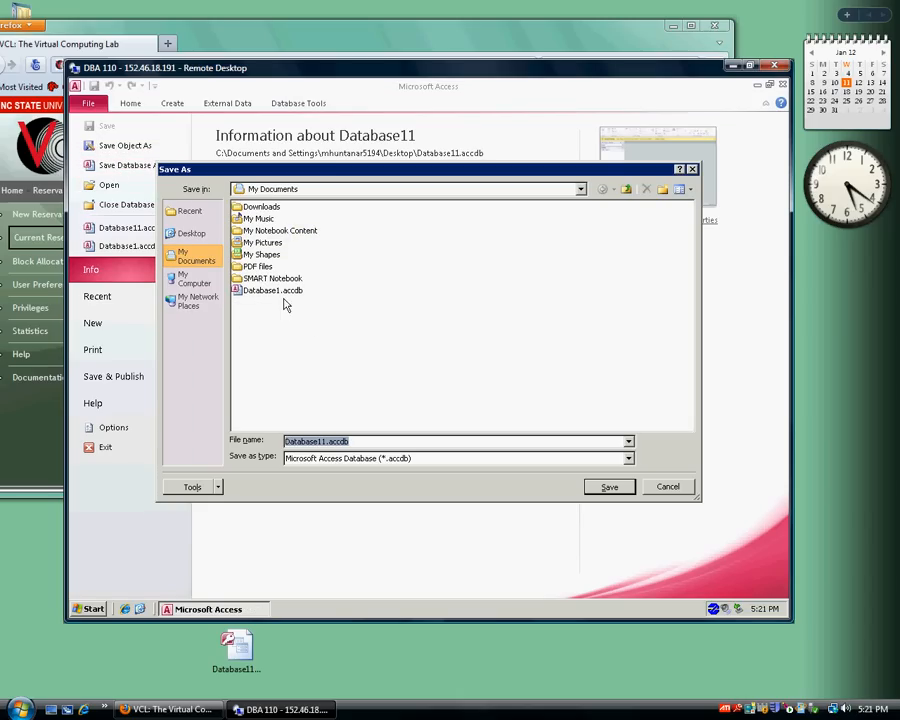
mouse_move(584, 198)
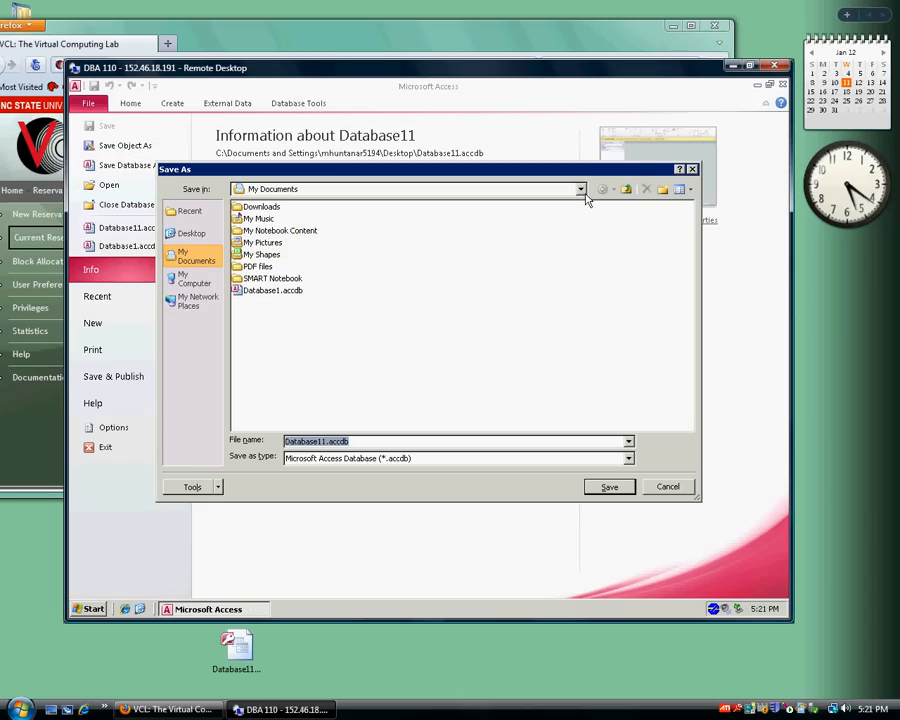
- Browse My Documents then My Computer to view the redirected local drives, then cancel without saving
click(580, 188)
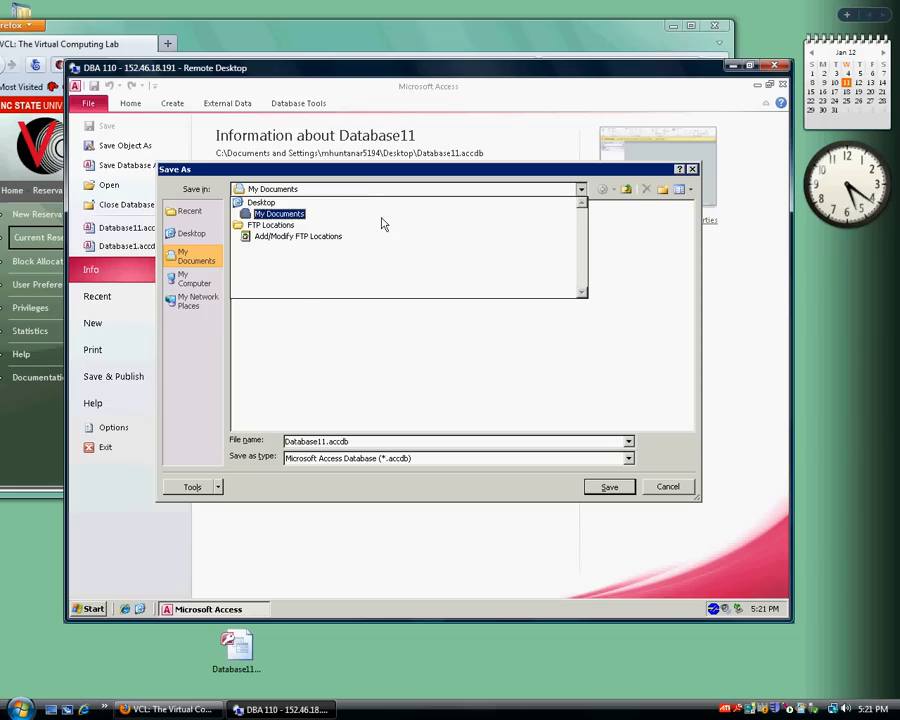
click(272, 224)
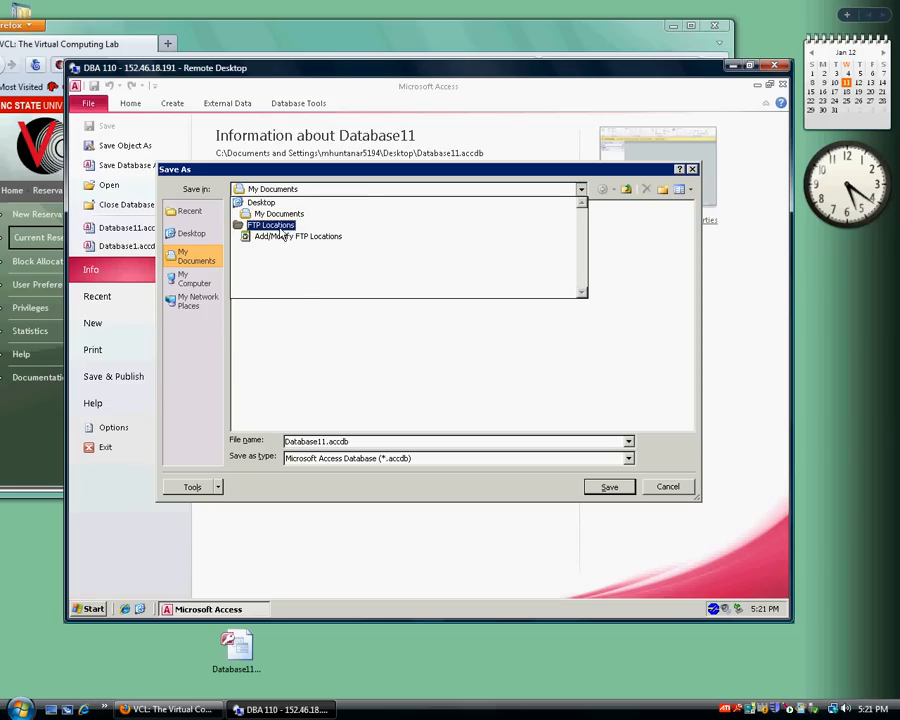
click(196, 256)
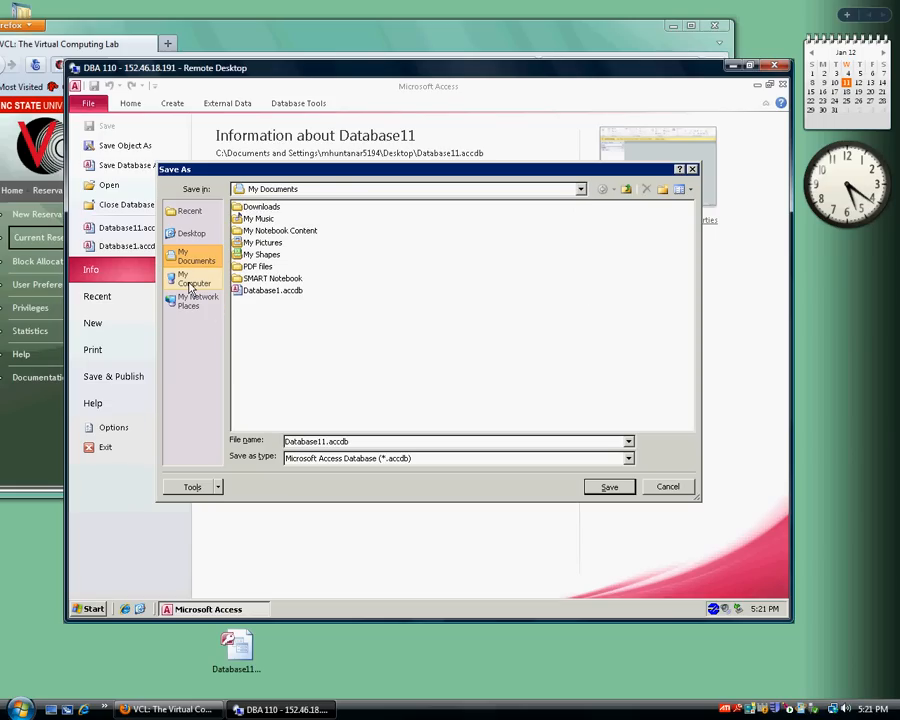
click(192, 280)
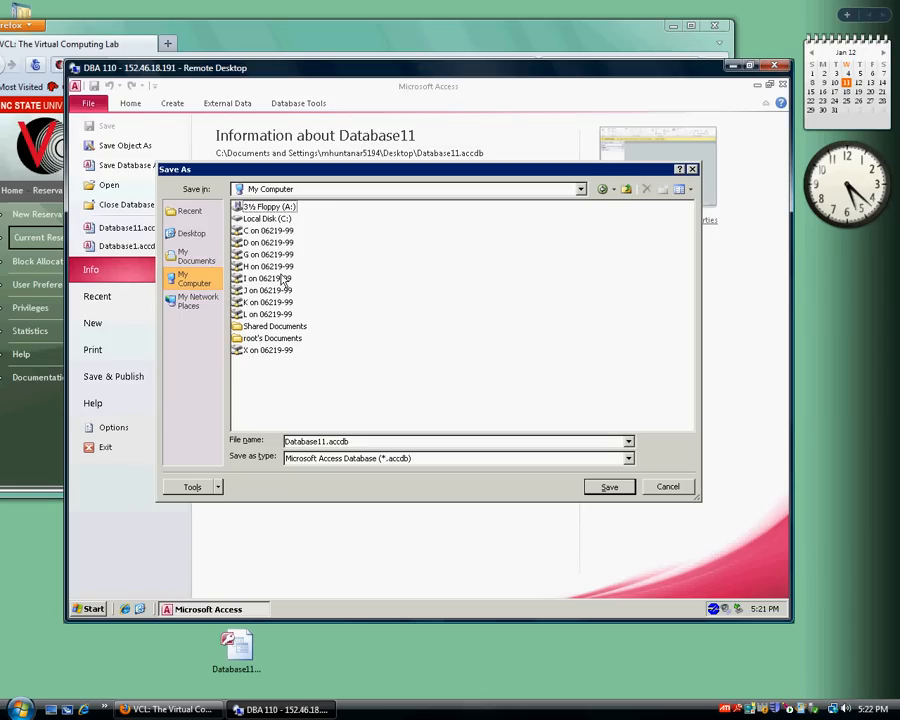
click(268, 290)
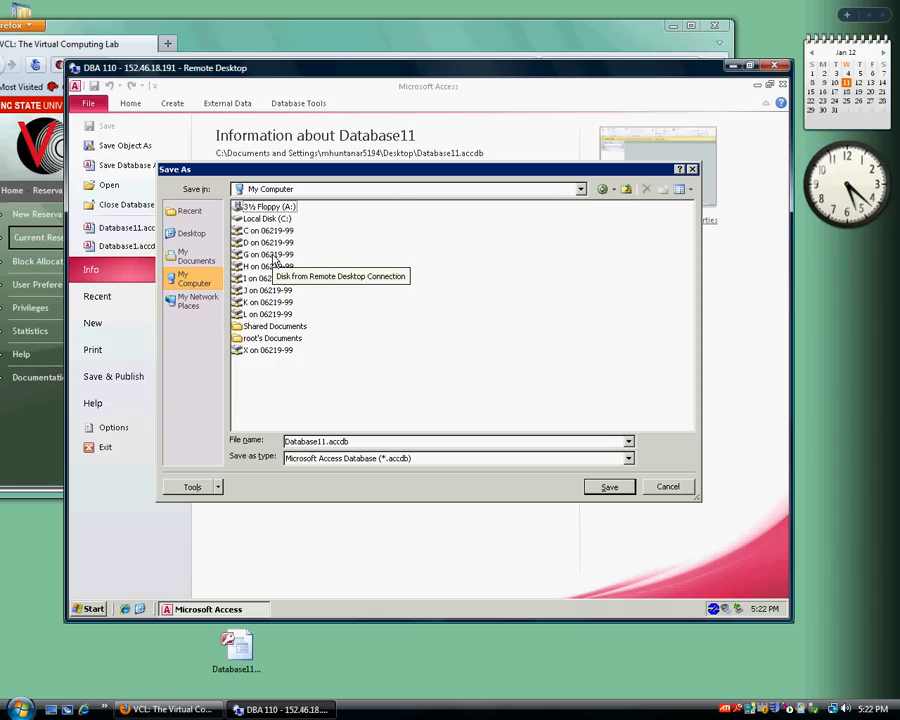
mouse_move(258, 272)
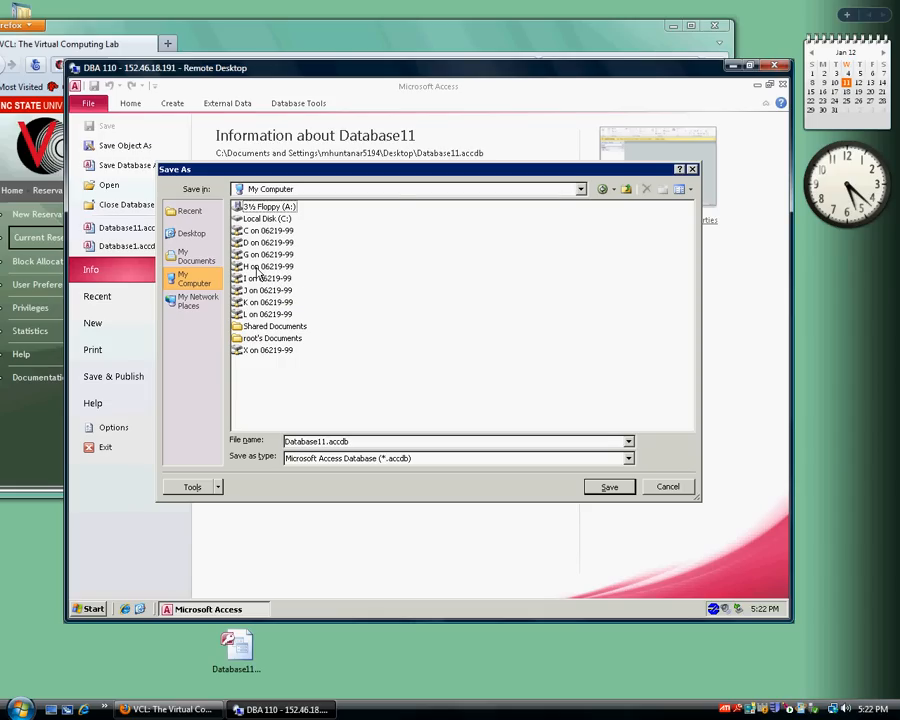
mouse_move(284, 242)
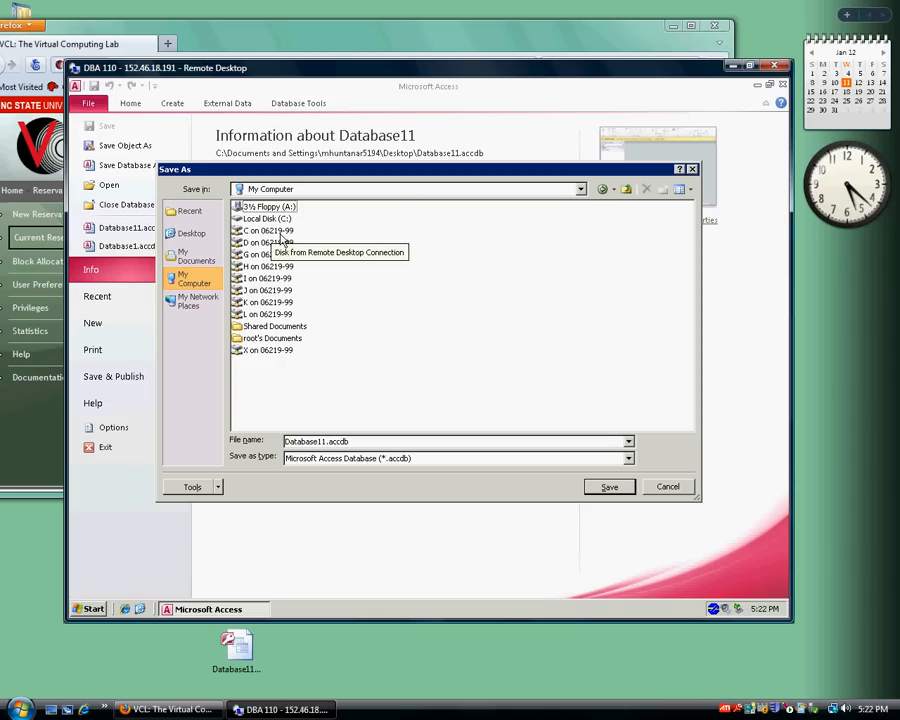
mouse_move(298, 240)
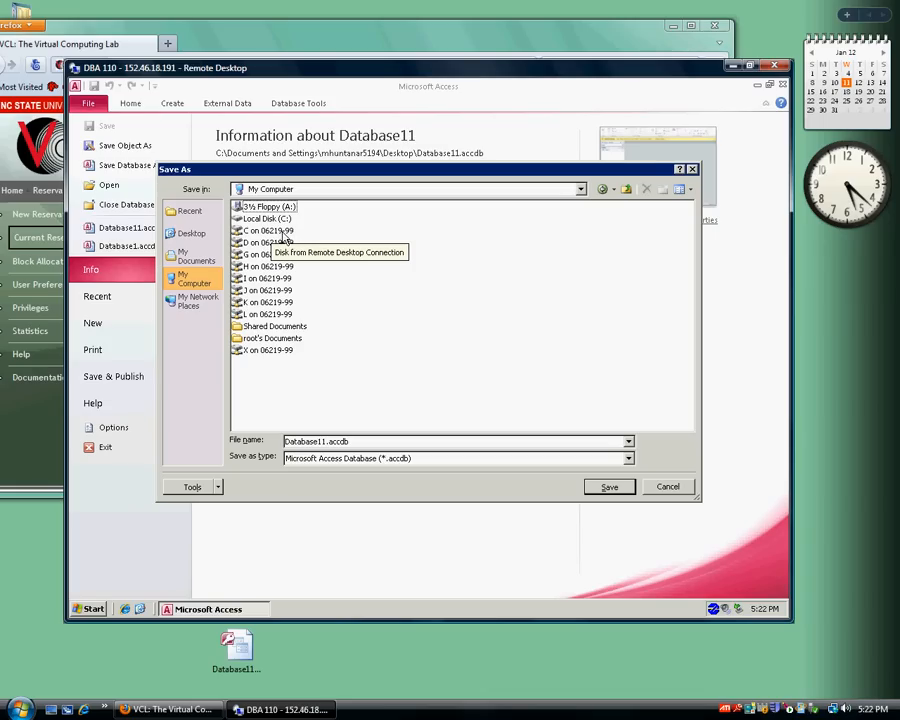
mouse_move(270, 250)
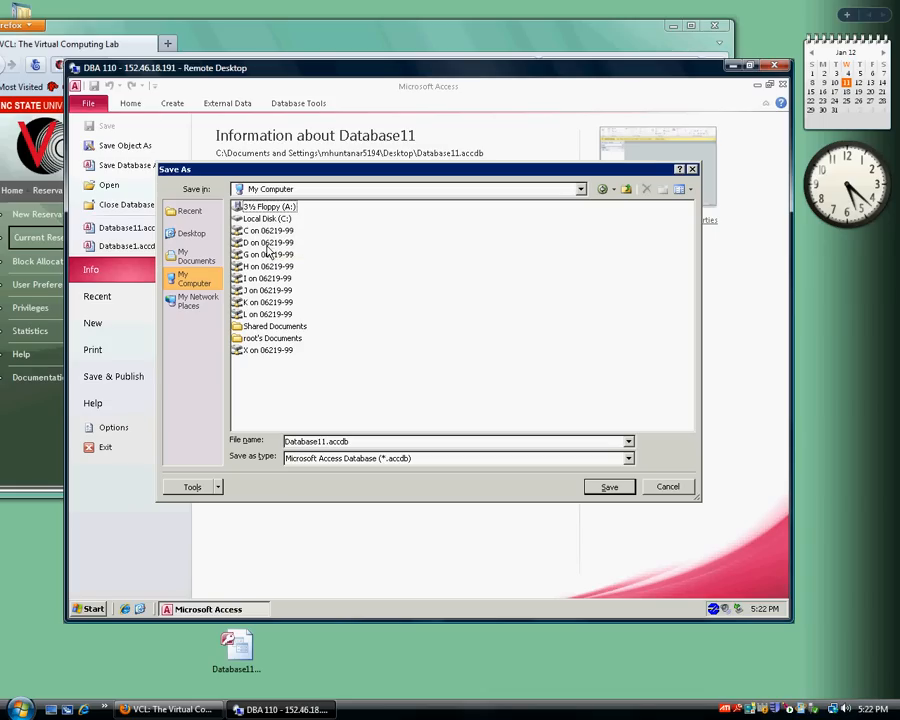
mouse_move(264, 266)
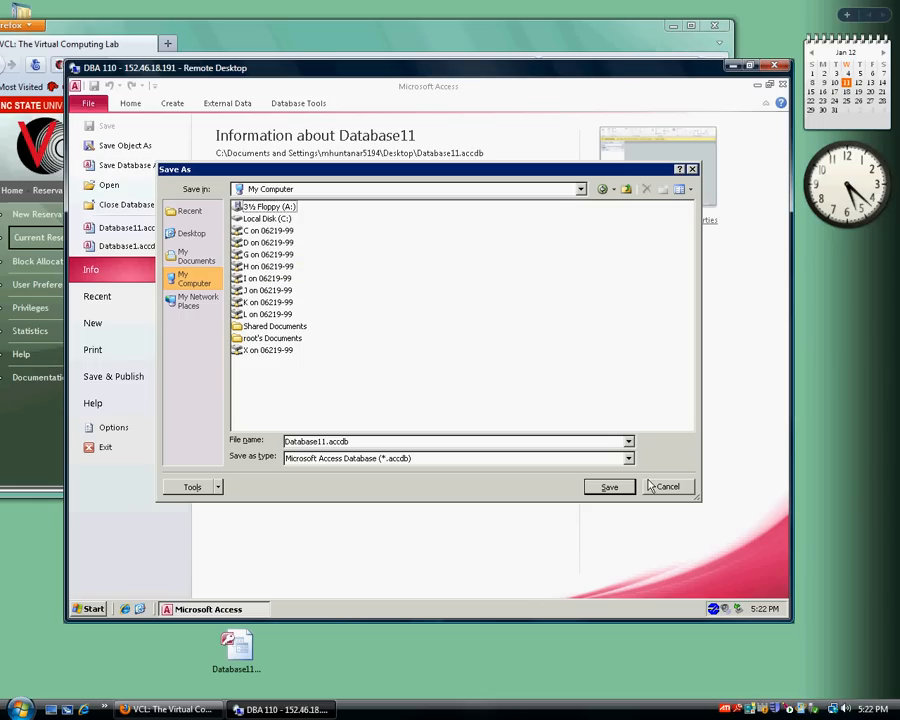
click(608, 488)
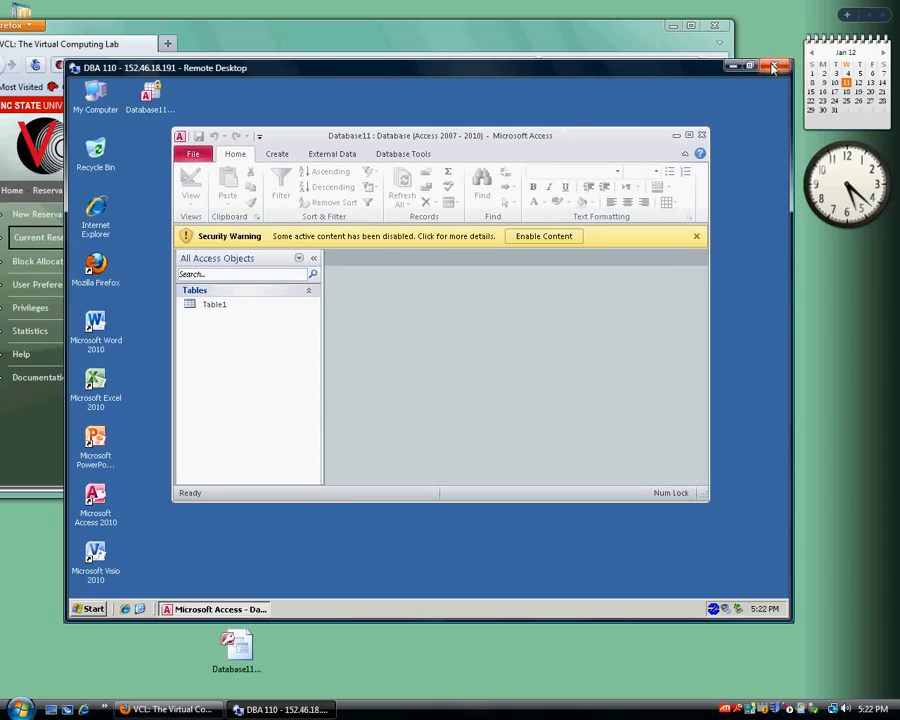
- Disconnect the Remote Desktop session to DBA 110, confirming the Terminal Services dialog
click(774, 66)
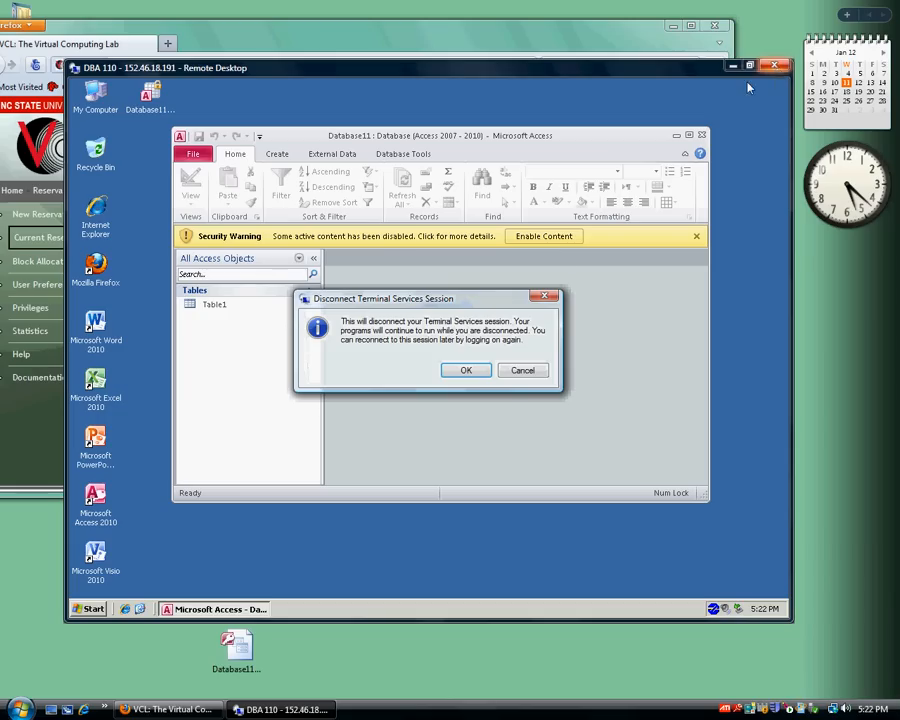
mouse_move(404, 348)
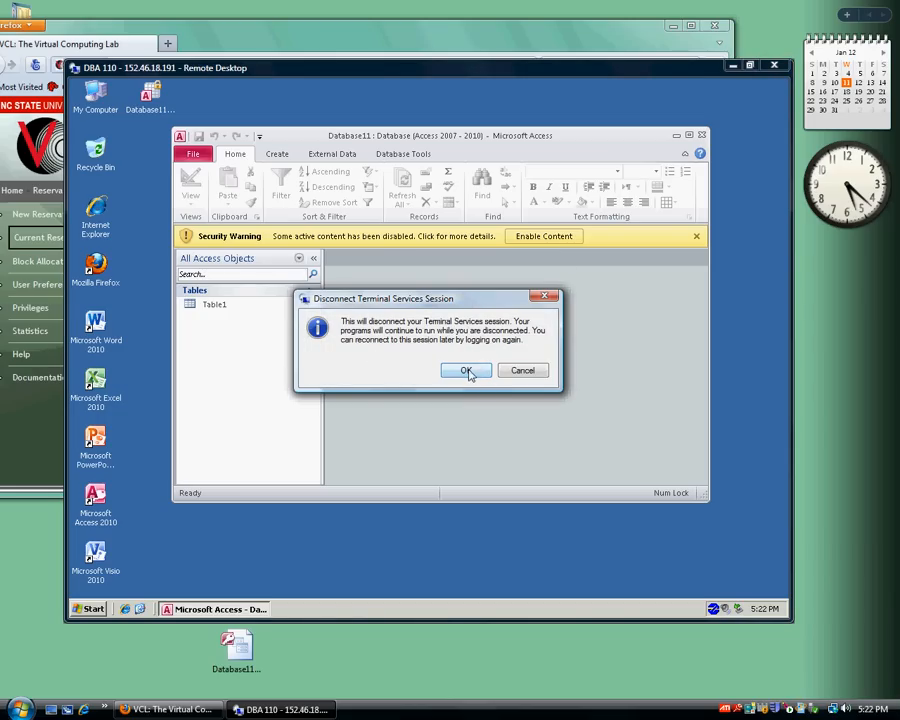
click(466, 370)
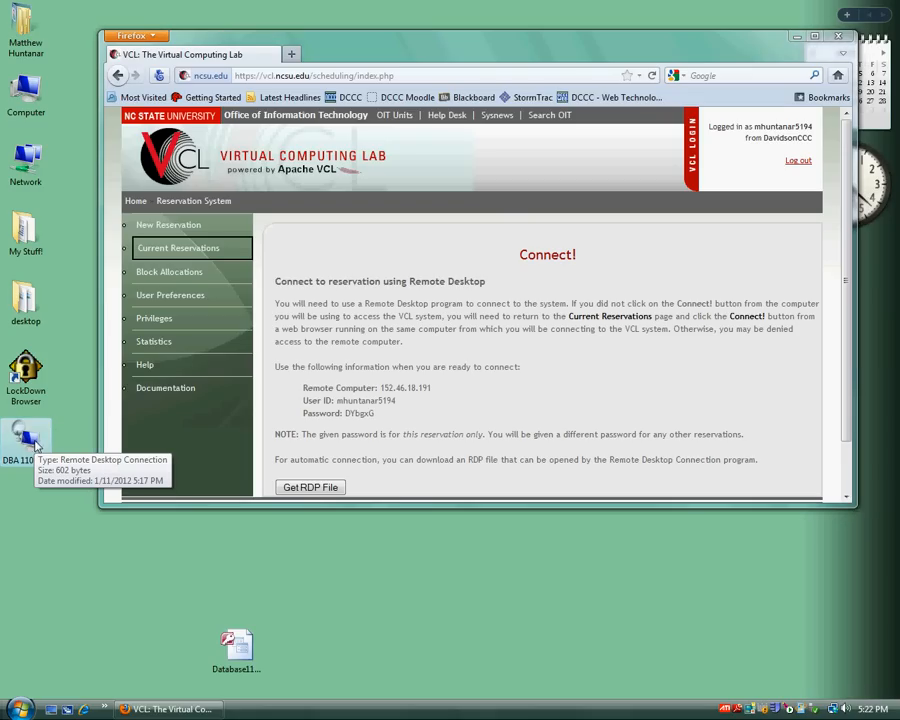
- Delete the DBA 110.rdp connection file from the desktop to the Recycle Bin
right_click(24, 440)
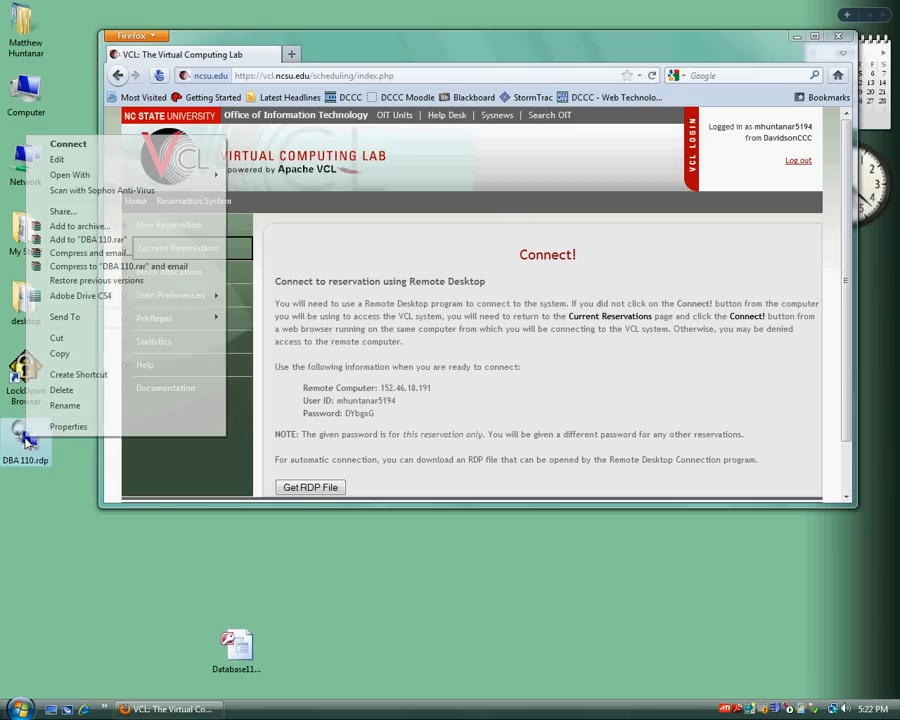
click(62, 388)
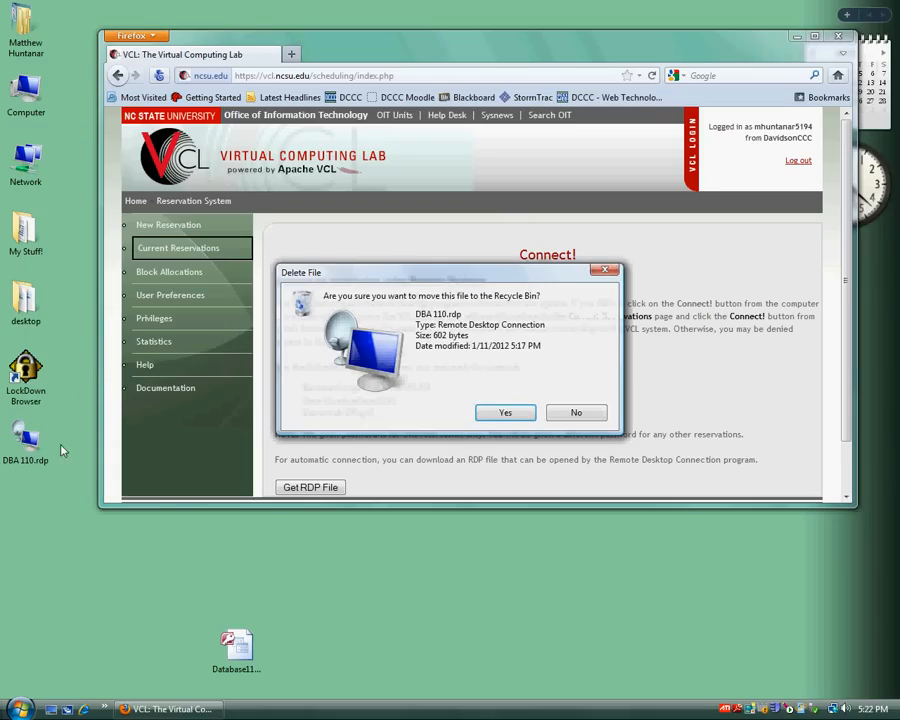
click(504, 412)
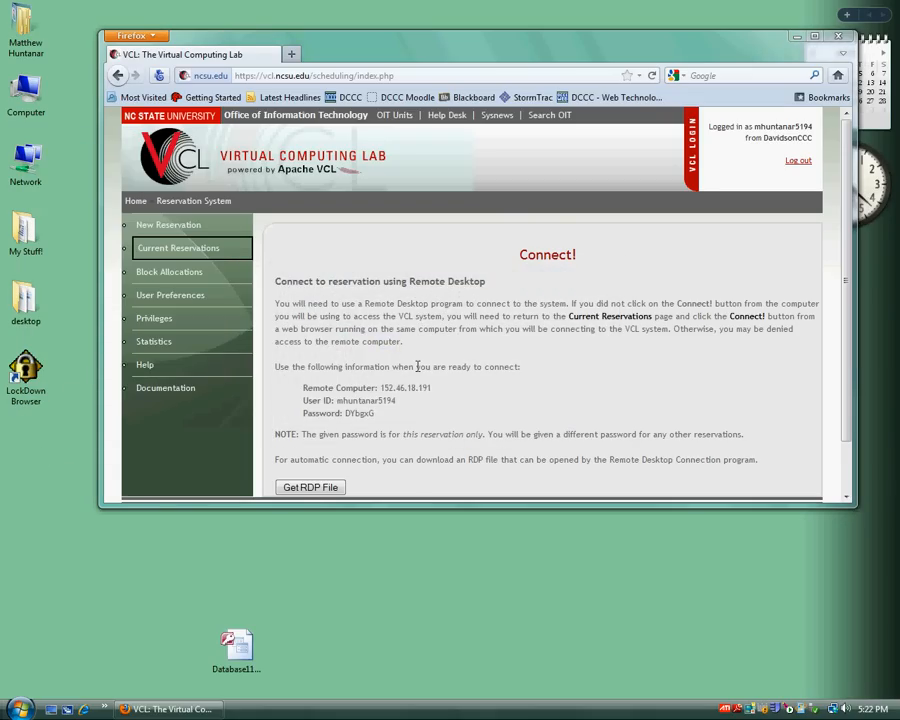
- Show the reservation's connection details again from Current Reservations via Connect!
click(178, 248)
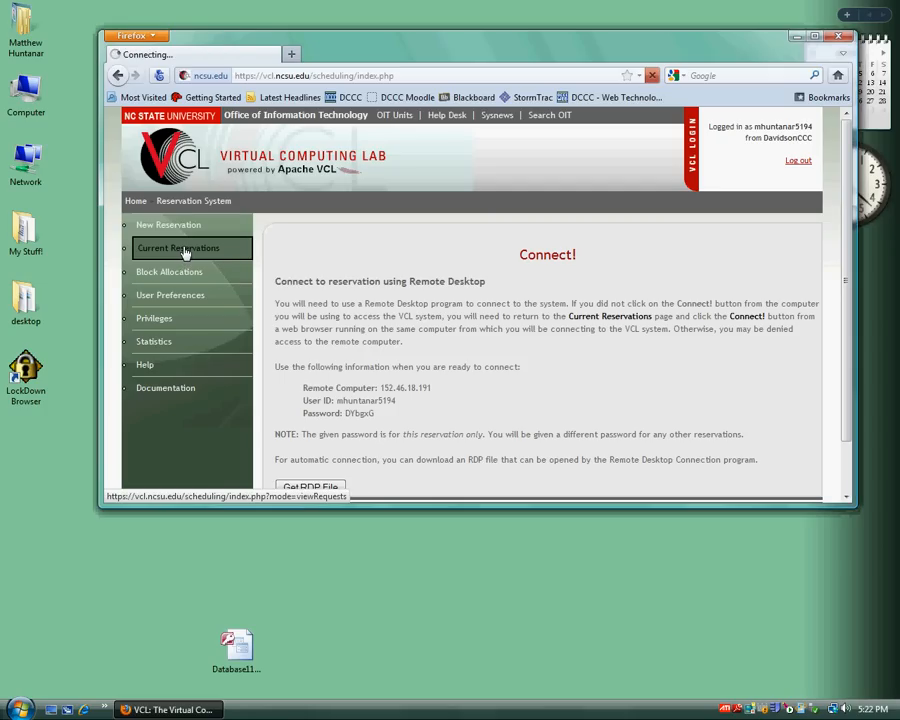
click(178, 248)
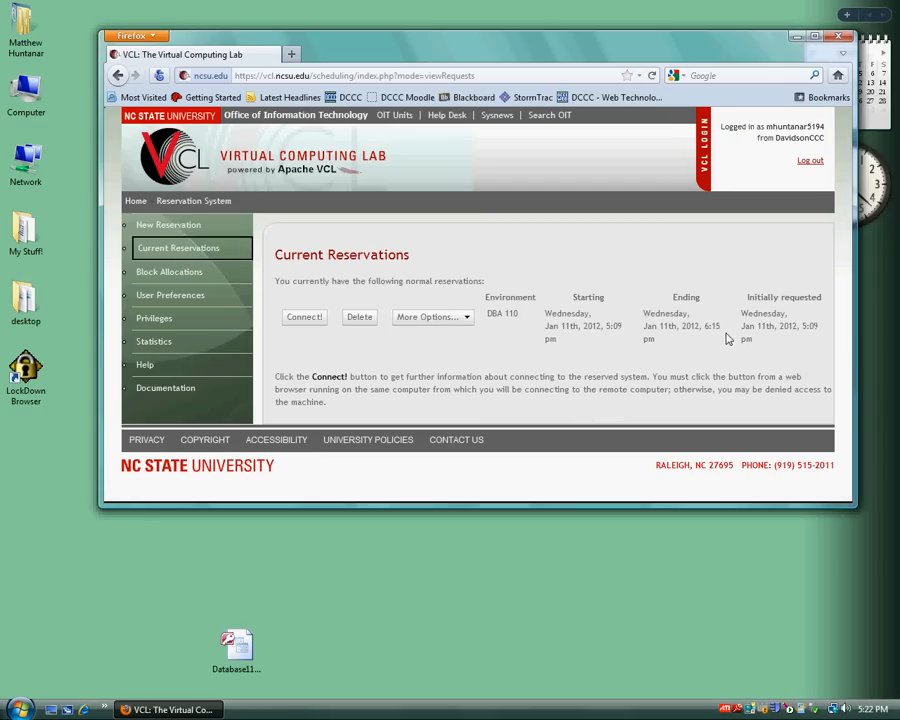
mouse_move(538, 352)
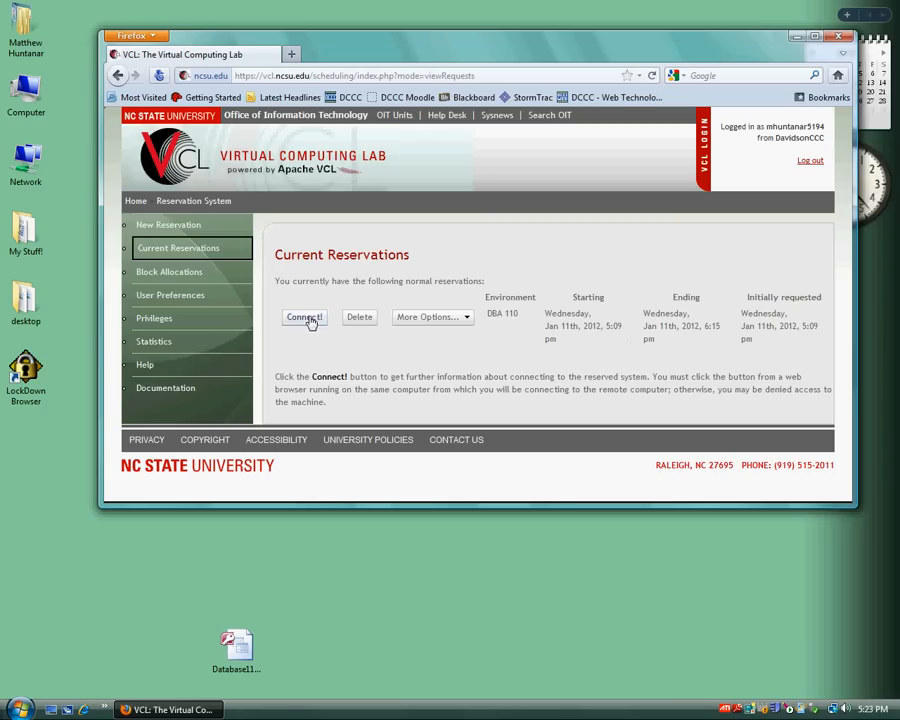
click(304, 316)
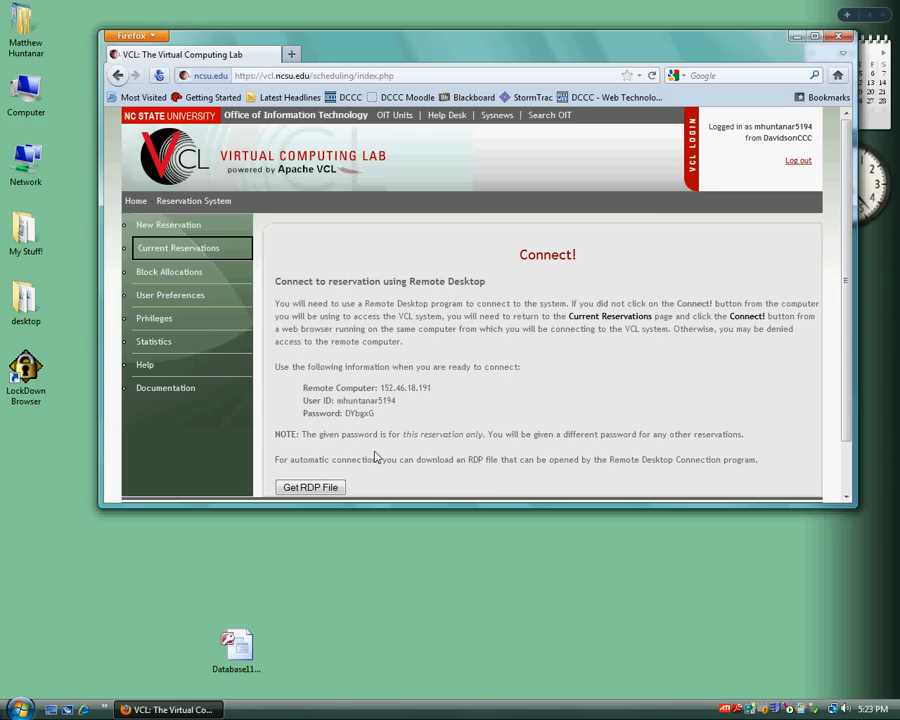
mouse_move(420, 558)
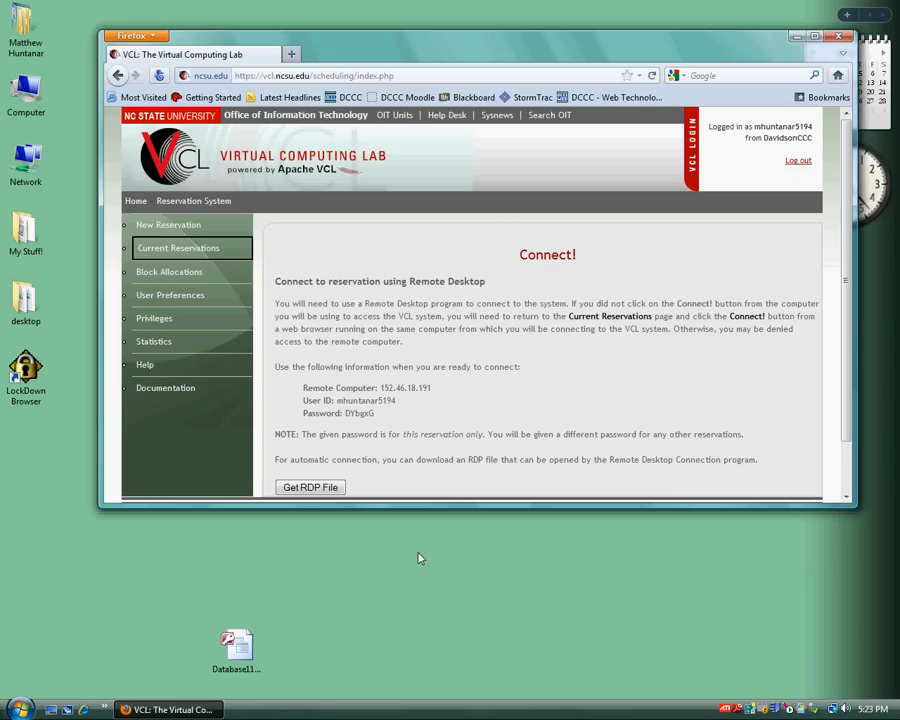